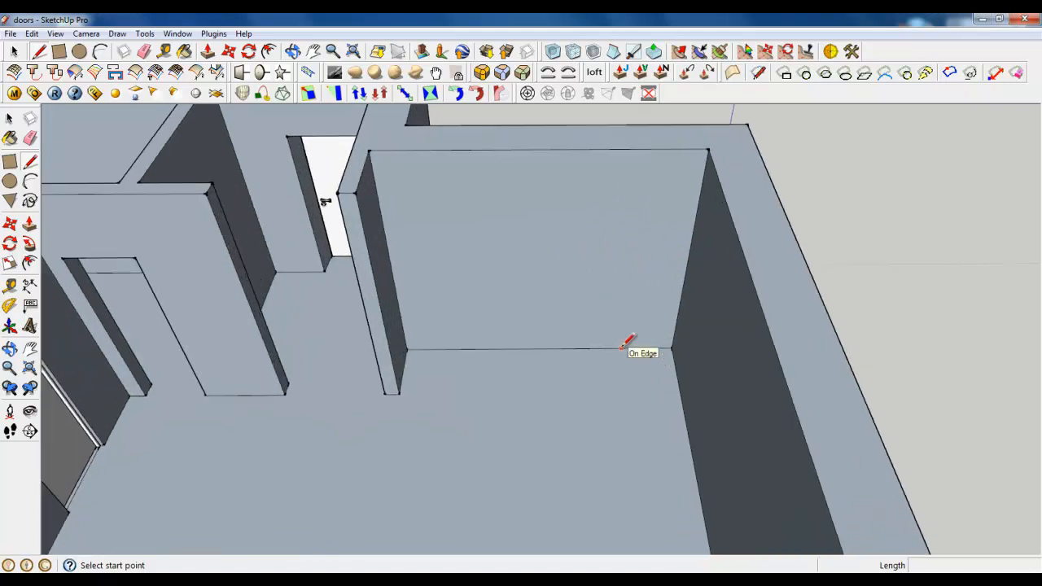
mouse_move(648, 387)
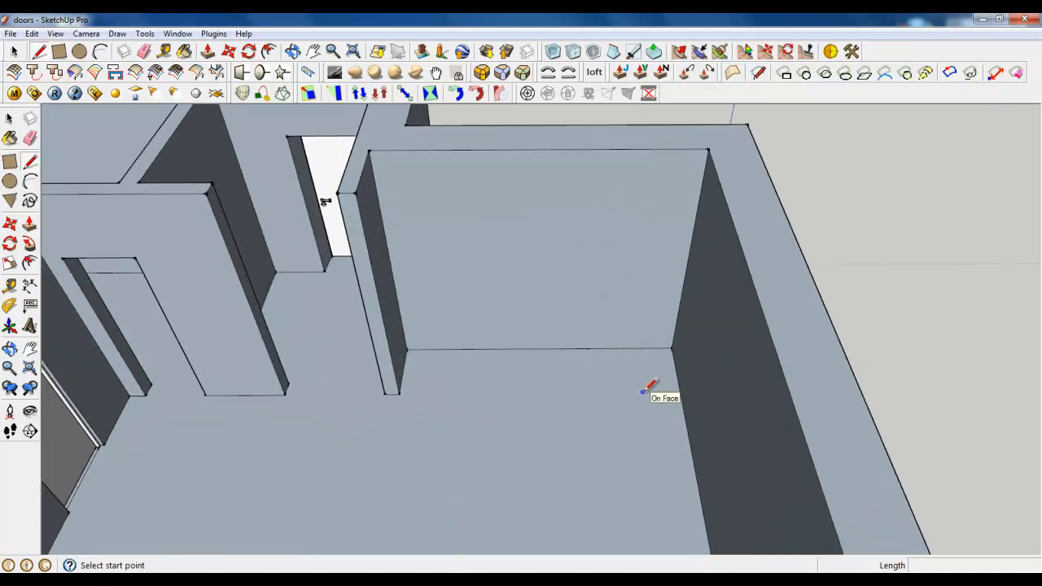
mouse_move(277, 274)
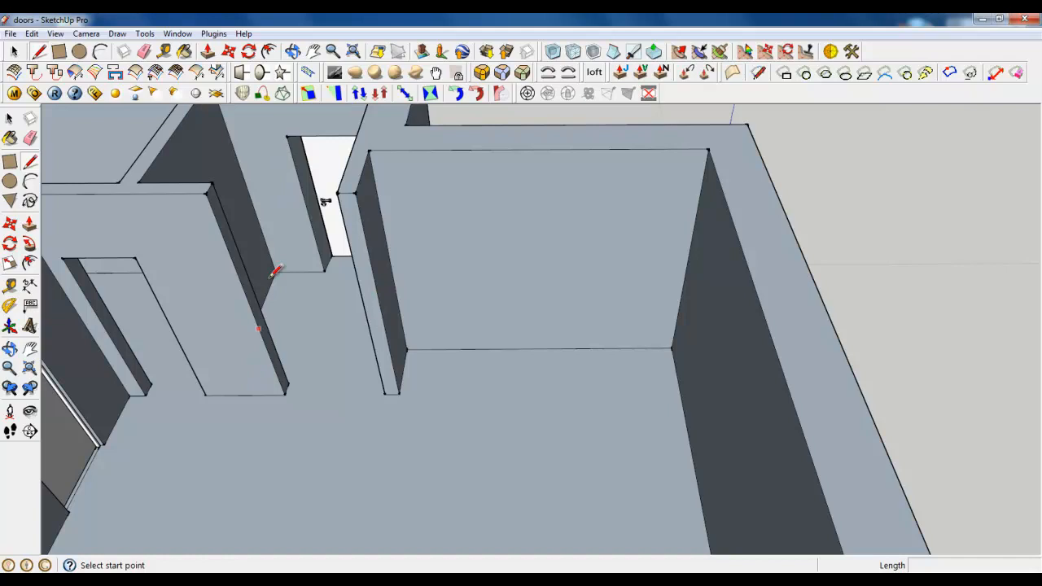
mouse_move(122, 530)
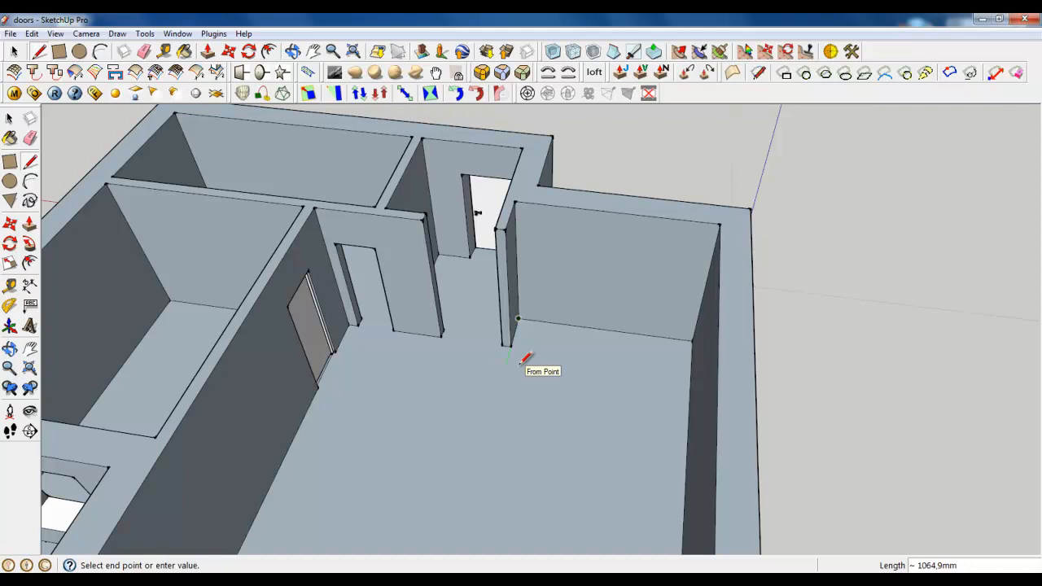
mouse_move(537, 375)
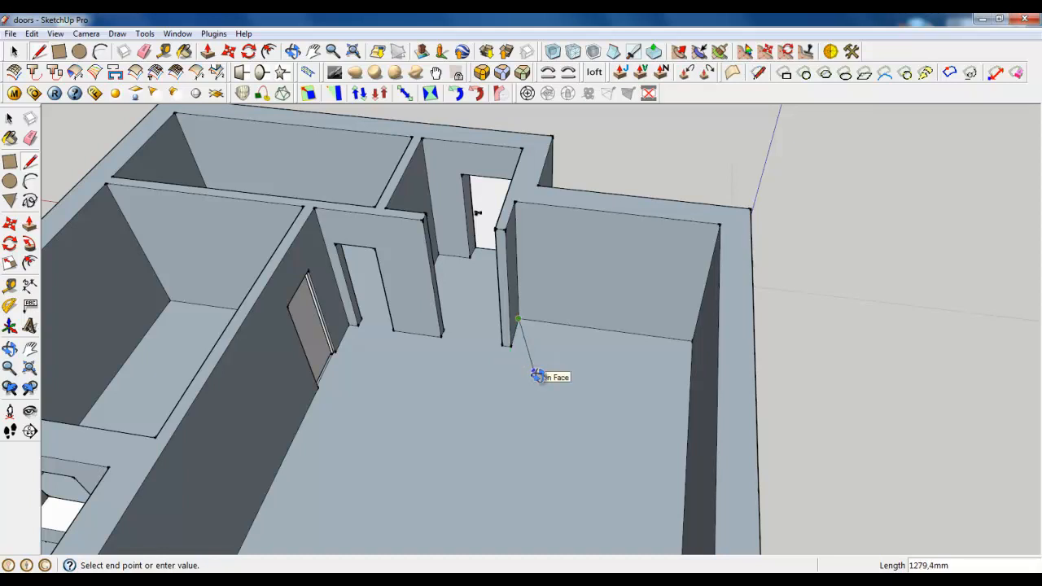
Draw an edge across the floor starting from the interior wall corner.
left_click_drag(537, 375, 547, 337)
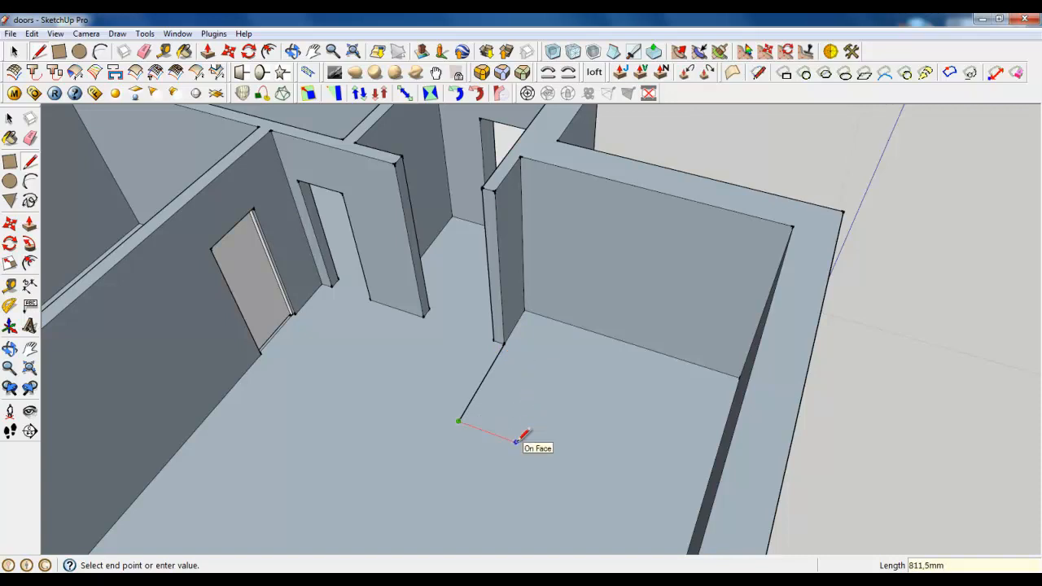
Finish the 600 mm deep L footprint, reverse its face and push it up into a block.
type("600")
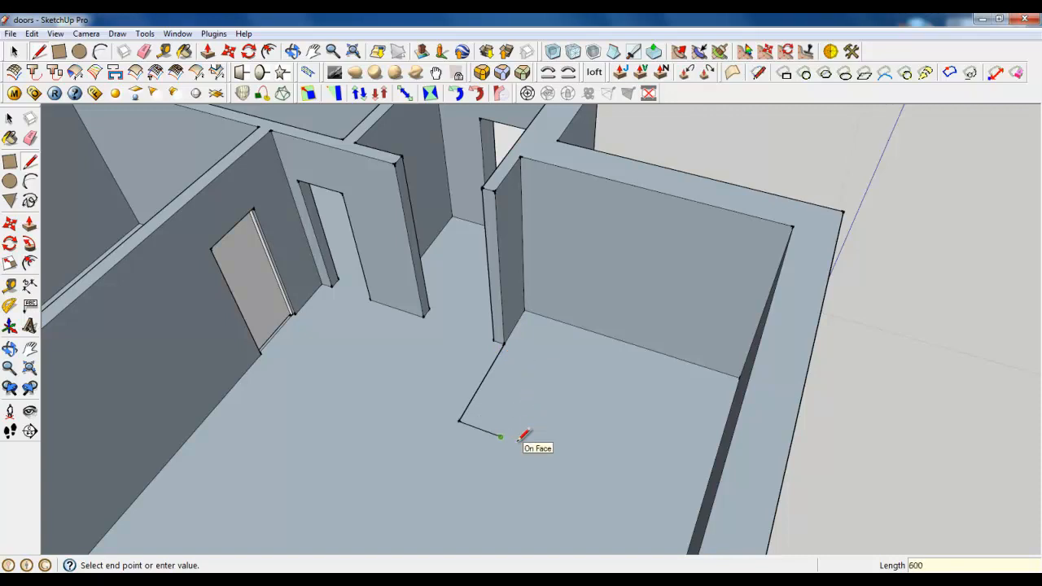
left_click(562, 324)
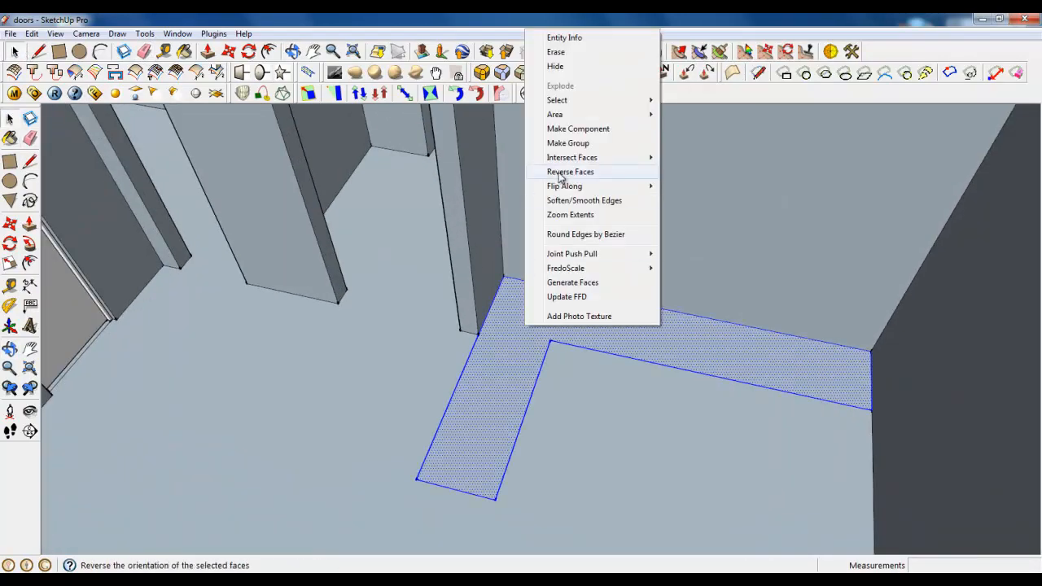
left_click(570, 173)
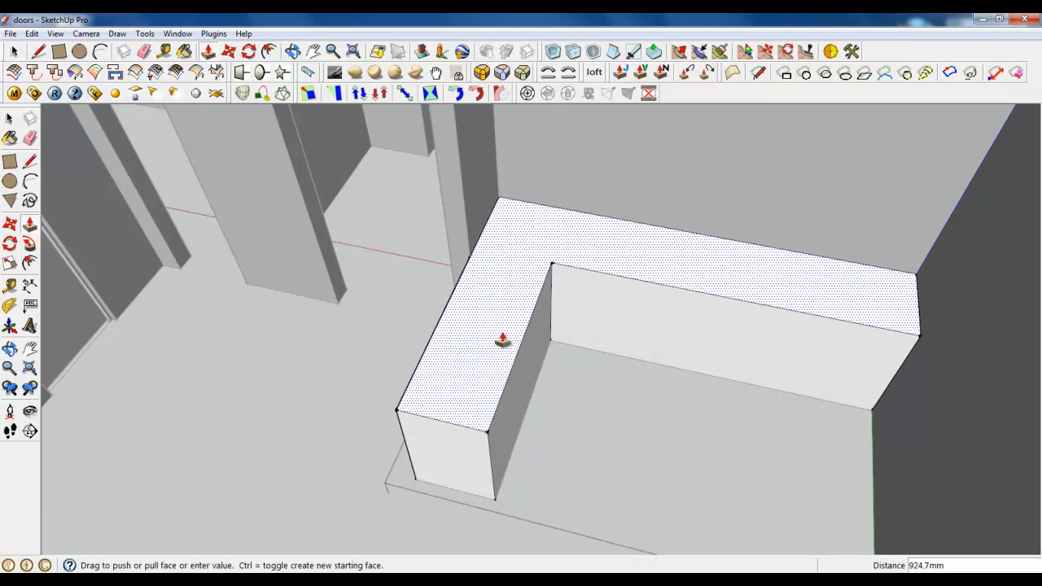
type("8")
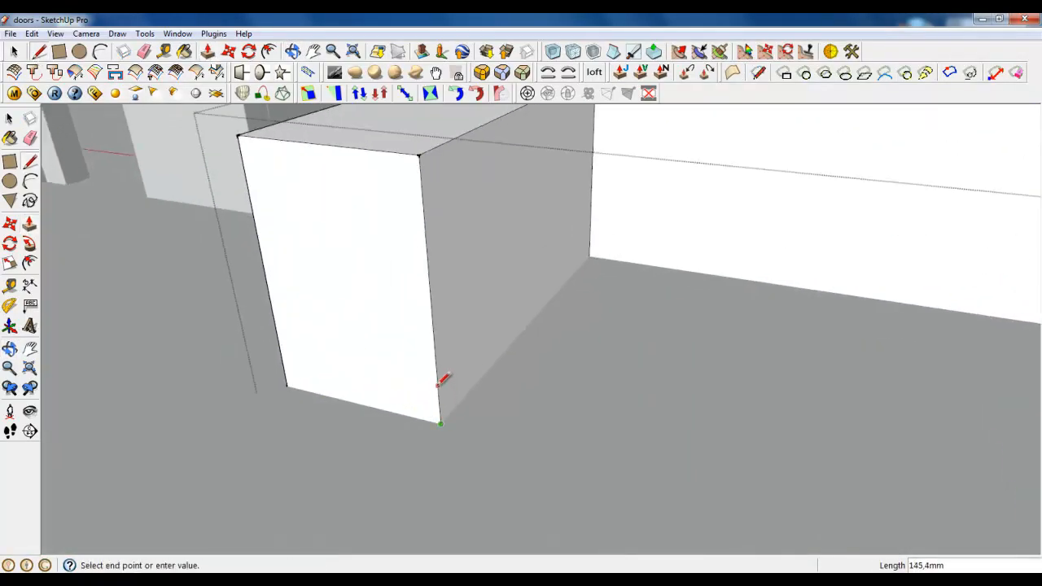
mouse_move(443, 381)
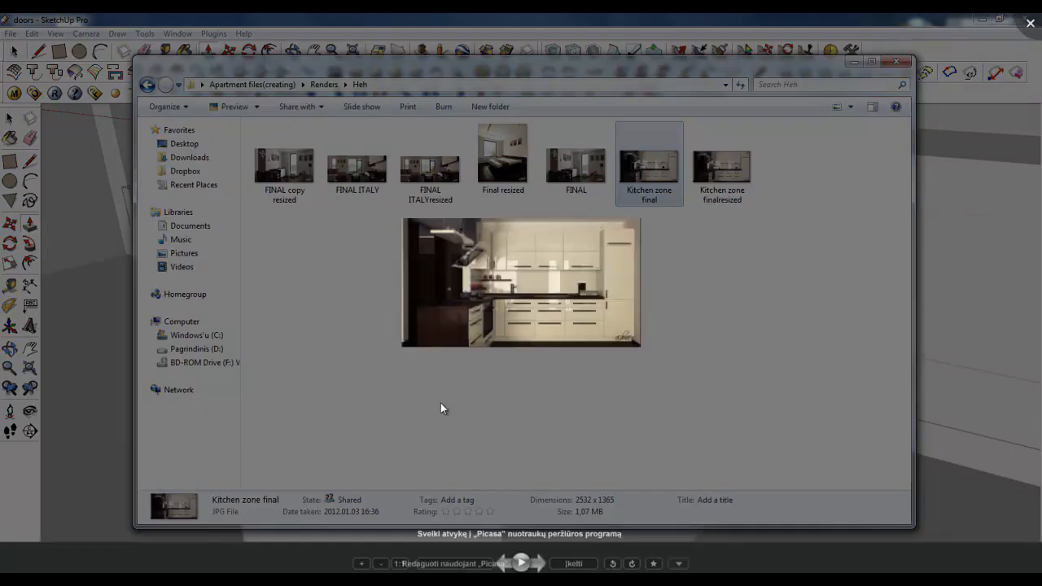
Open the Kitchen zone final render from the Renders folder as a reference.
double_click(521, 284)
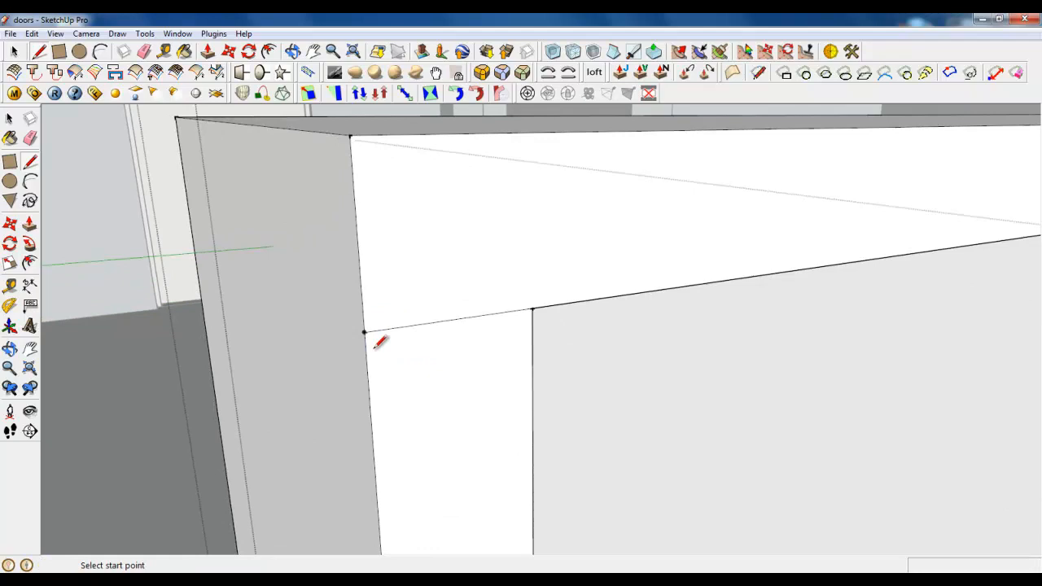
Split the cabinet front with an edge, push out the narrow strip and draw a ~580 mm vertical edge up the wall.
left_click(364, 332)
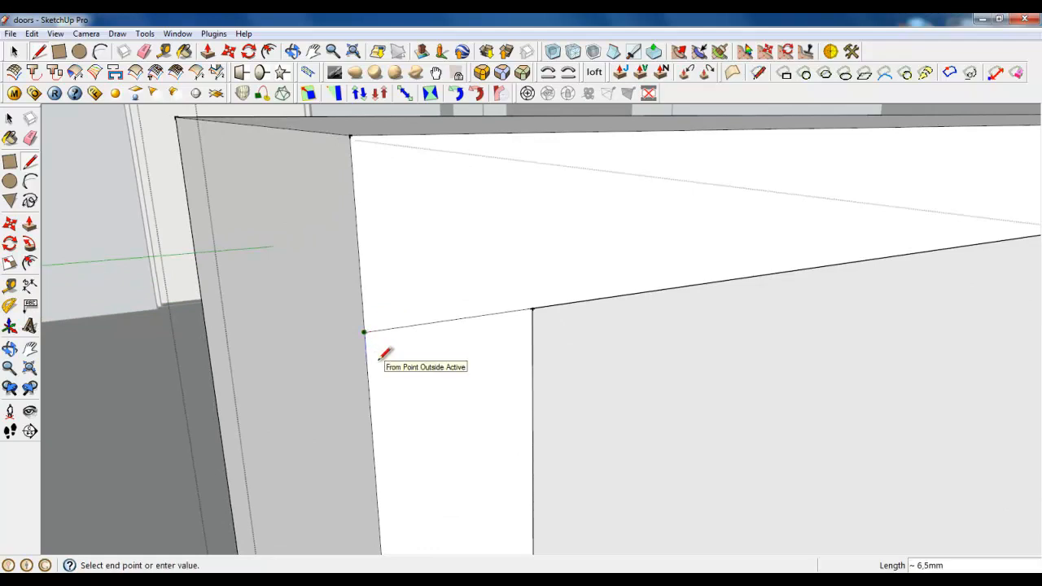
mouse_move(394, 333)
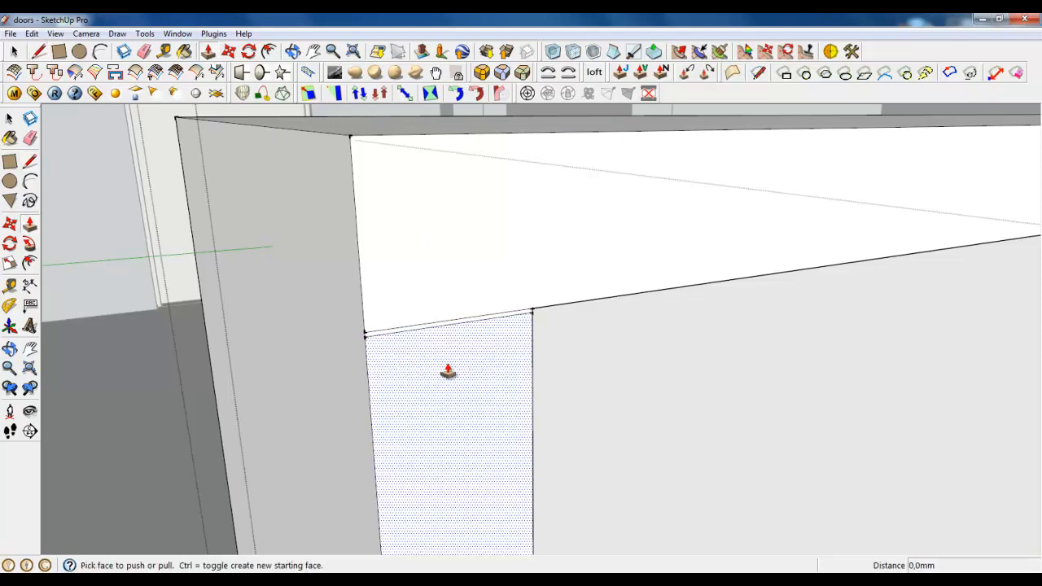
left_click_drag(448, 371, 188, 179)
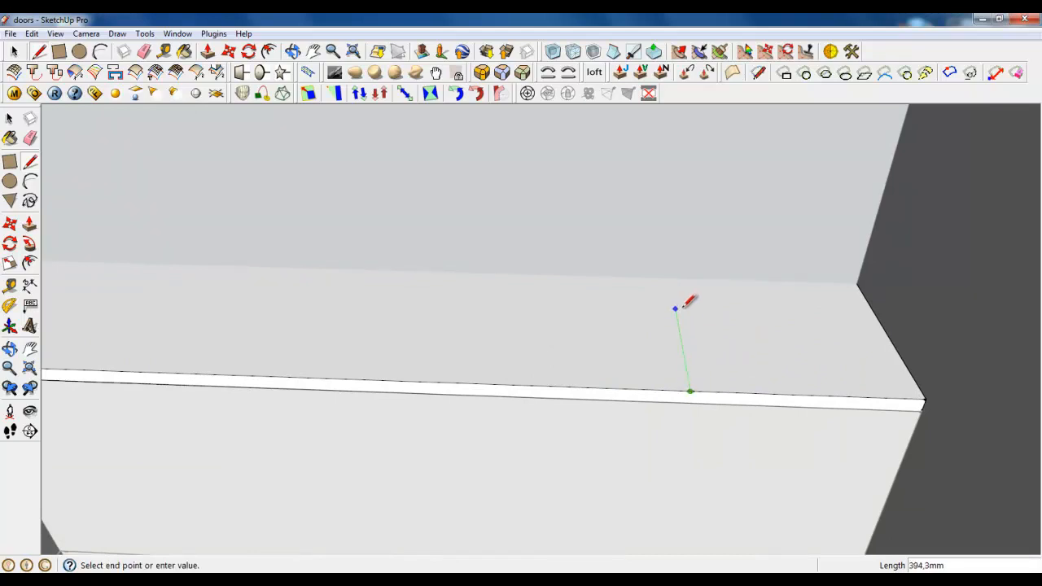
mouse_move(687, 277)
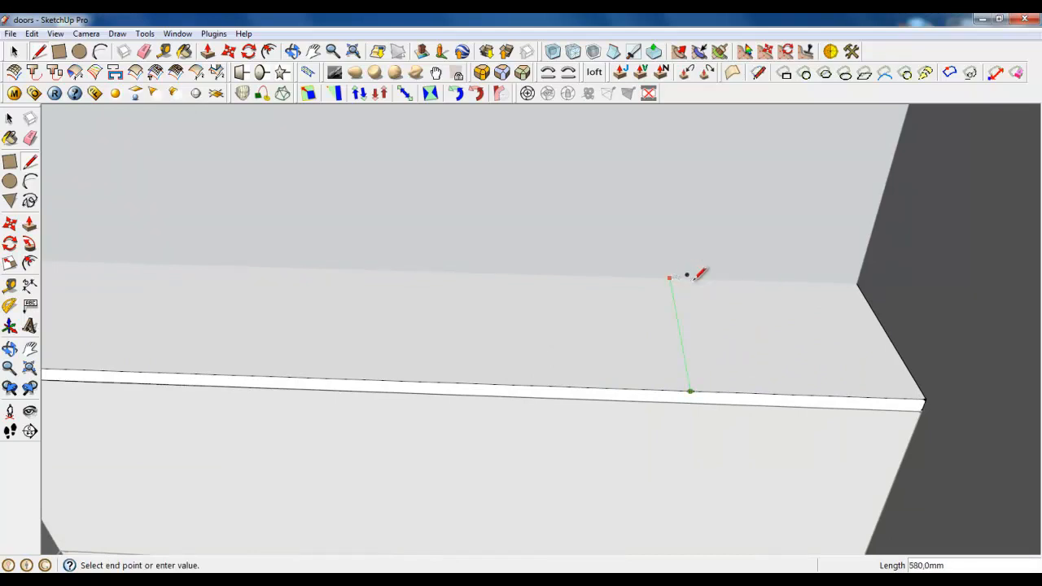
left_click_drag(687, 277, 514, 363)
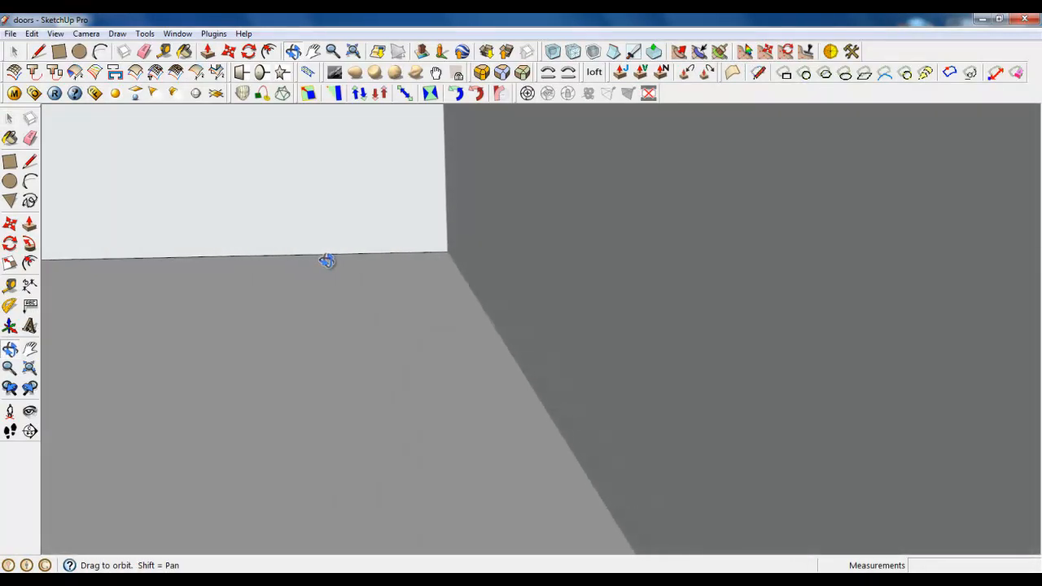
left_click_drag(329, 260, 245, 251)
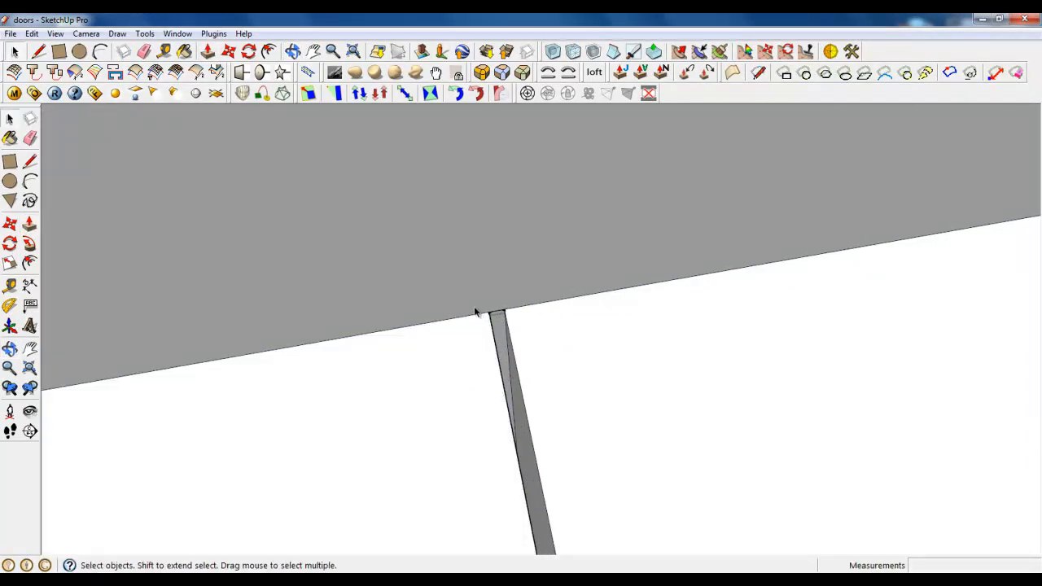
mouse_move(652, 366)
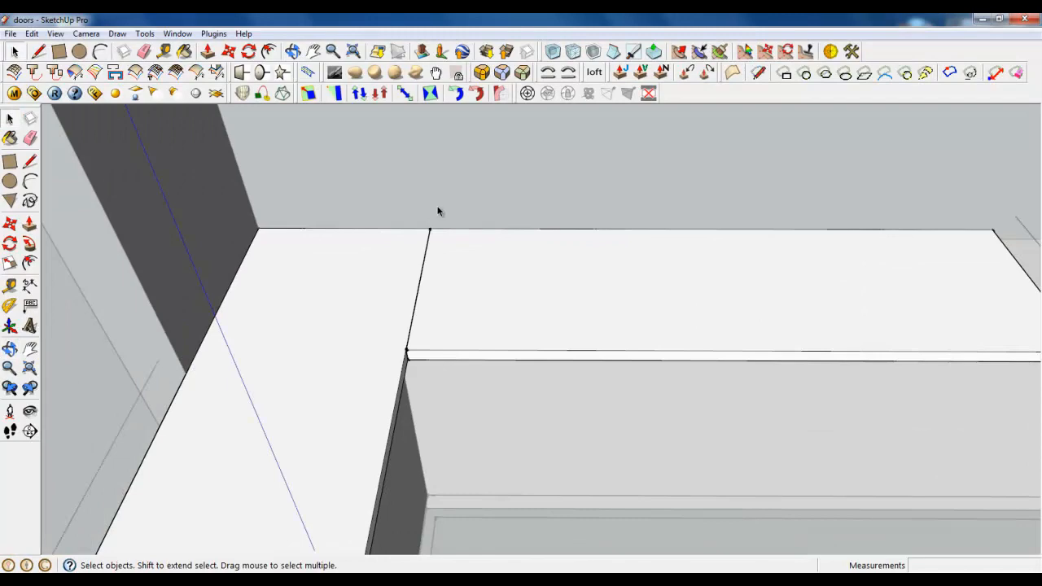
Apply Round Corner to the worktop edges with a 2 mm offset and 6 segments.
left_click_drag(440, 211, 326, 440)
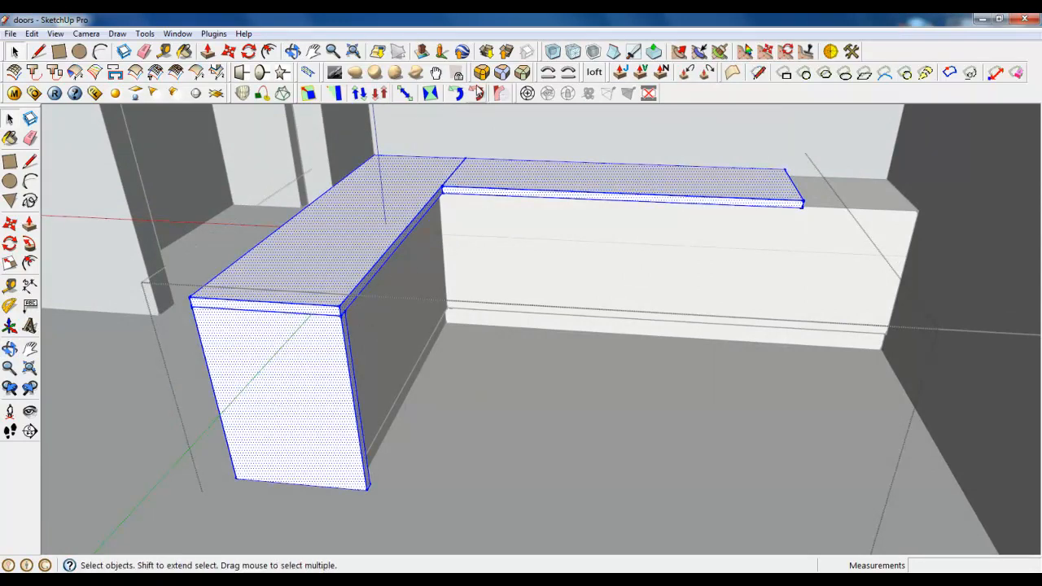
mouse_move(482, 72)
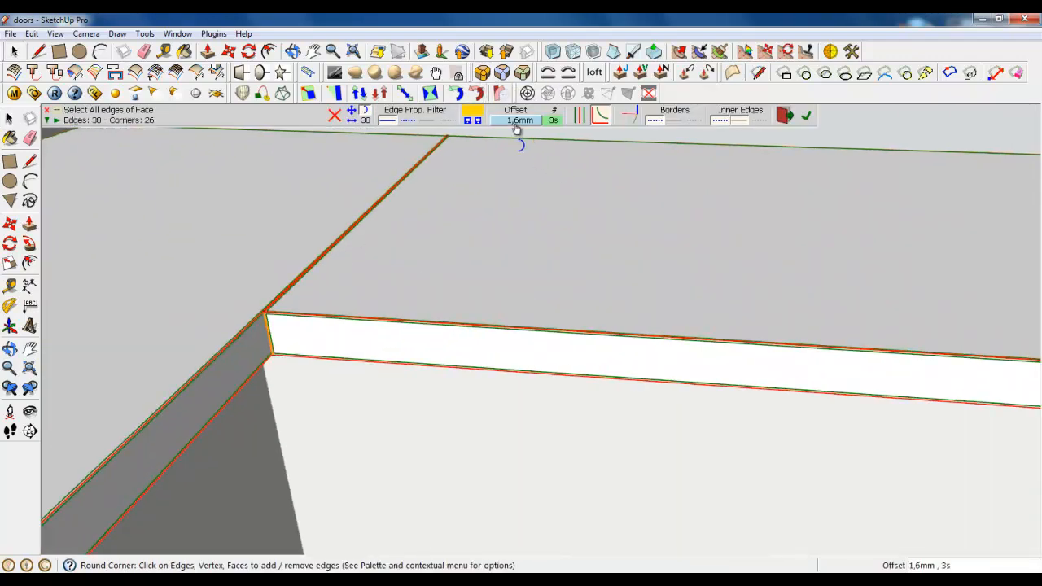
left_click(514, 120)
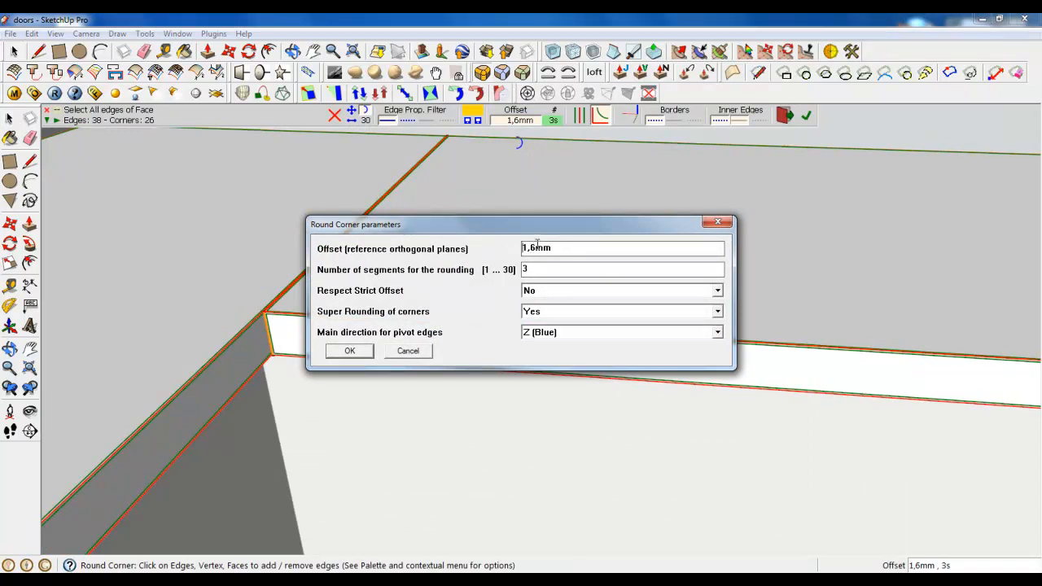
type("2,")
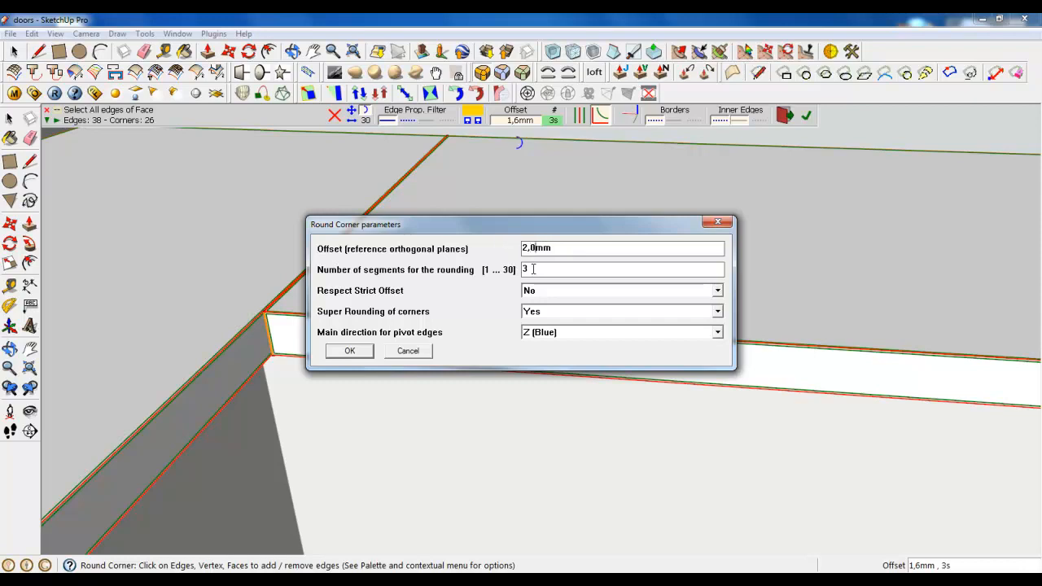
type("6")
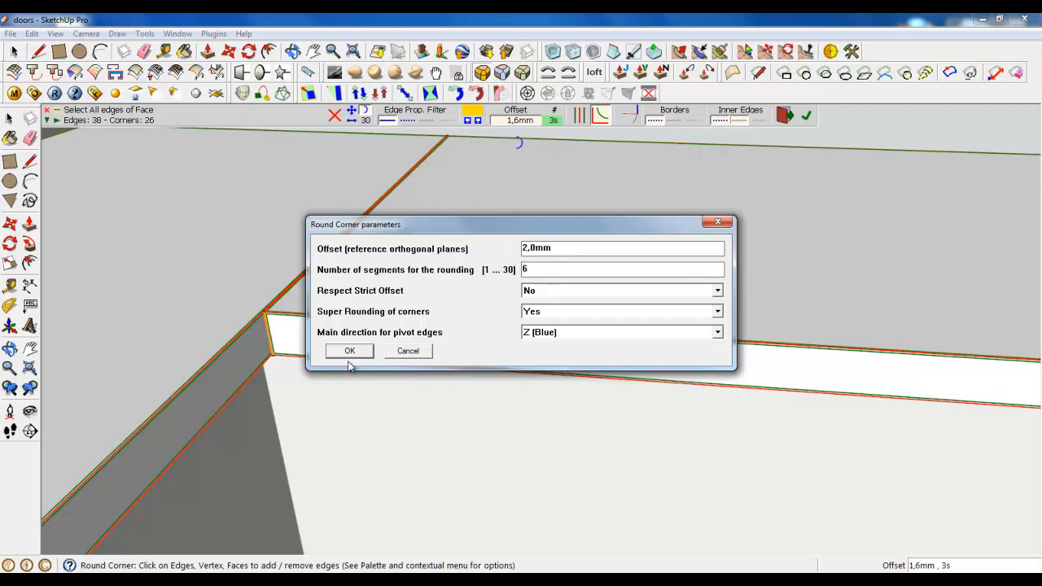
left_click(348, 350)
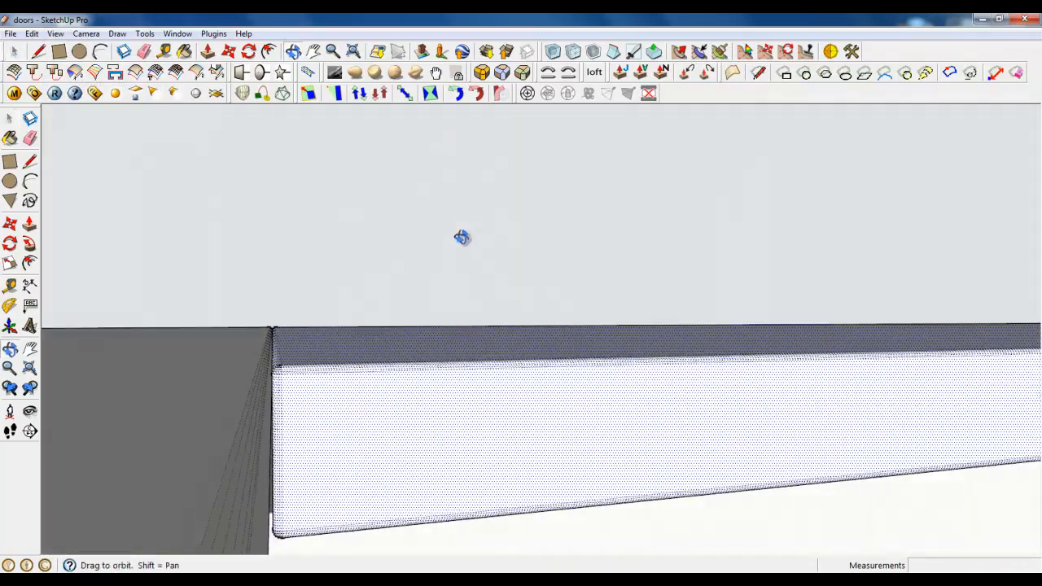
Hide the worktop group to expose the bare base cabinet fronts.
left_click_drag(462, 238, 220, 280)
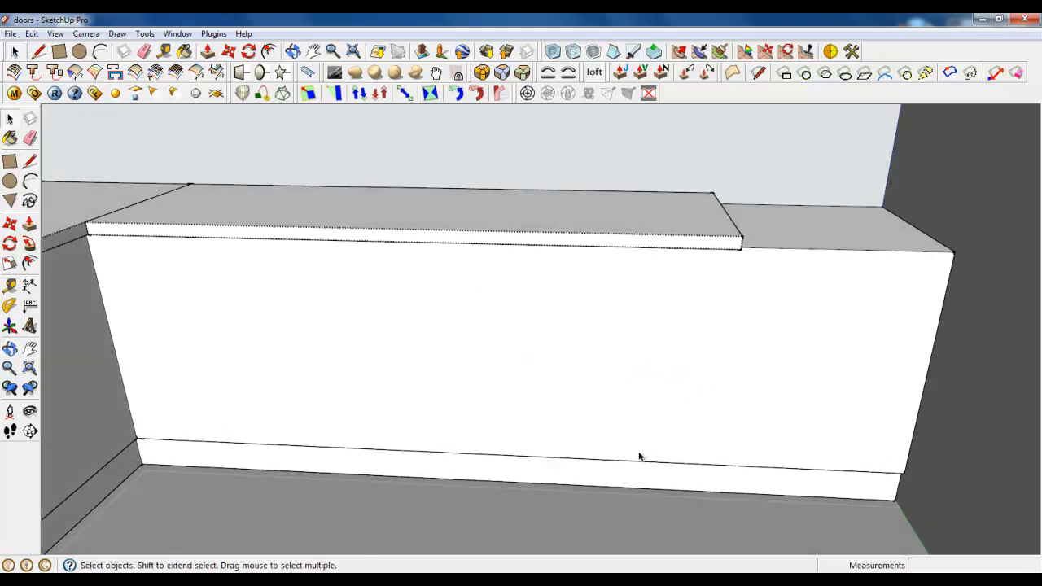
right_click(639, 456)
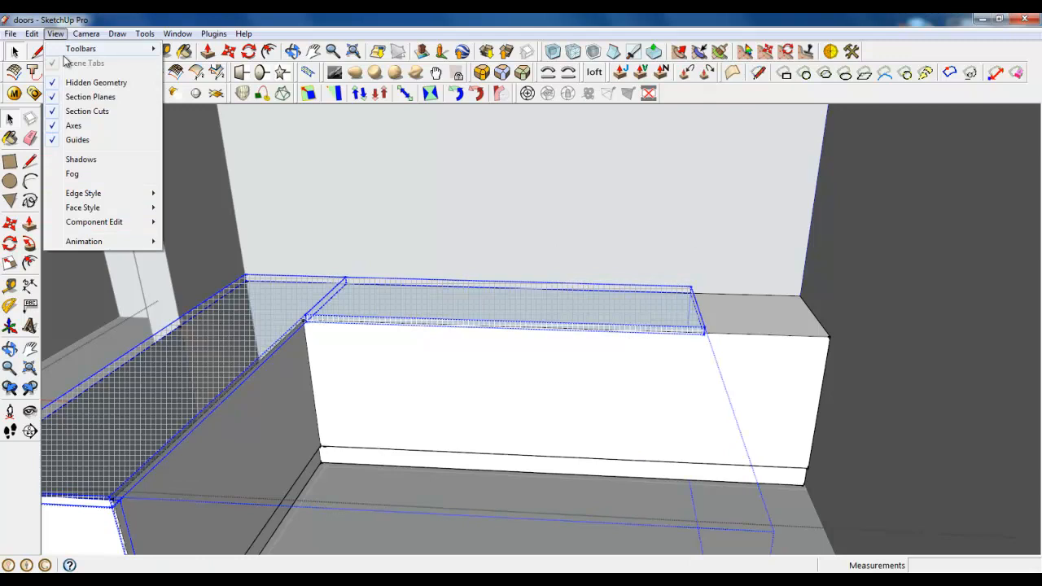
left_click(96, 82)
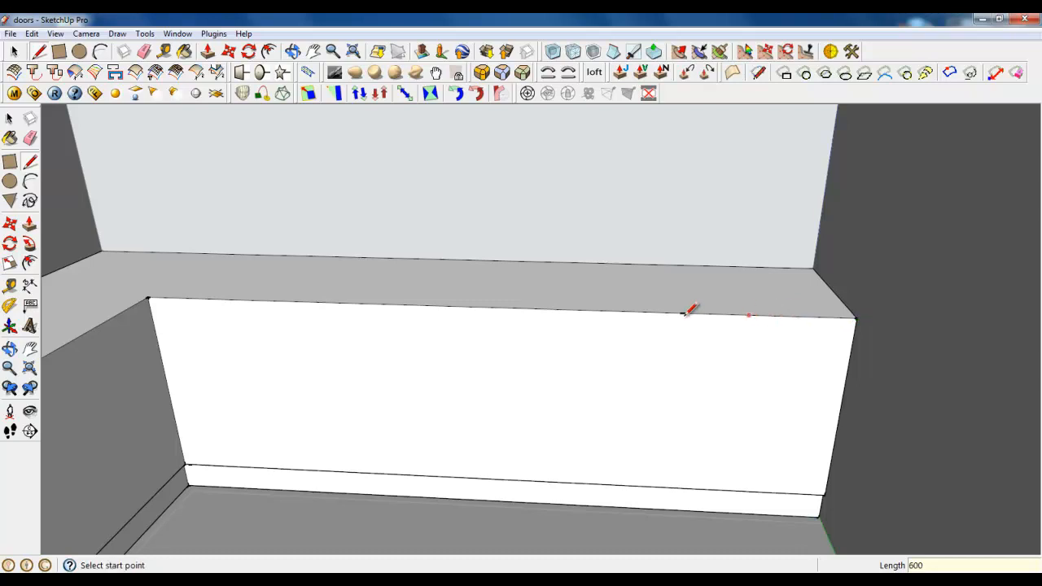
Draw vertical and horizontal dividing lines (740, 200) across the long run's front.
left_click(683, 316)
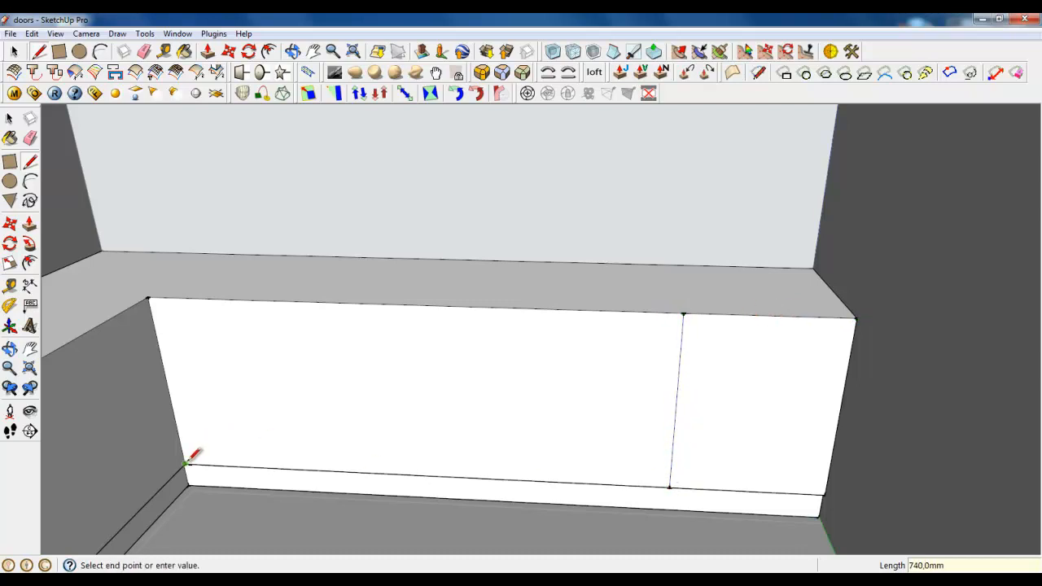
mouse_move(215, 456)
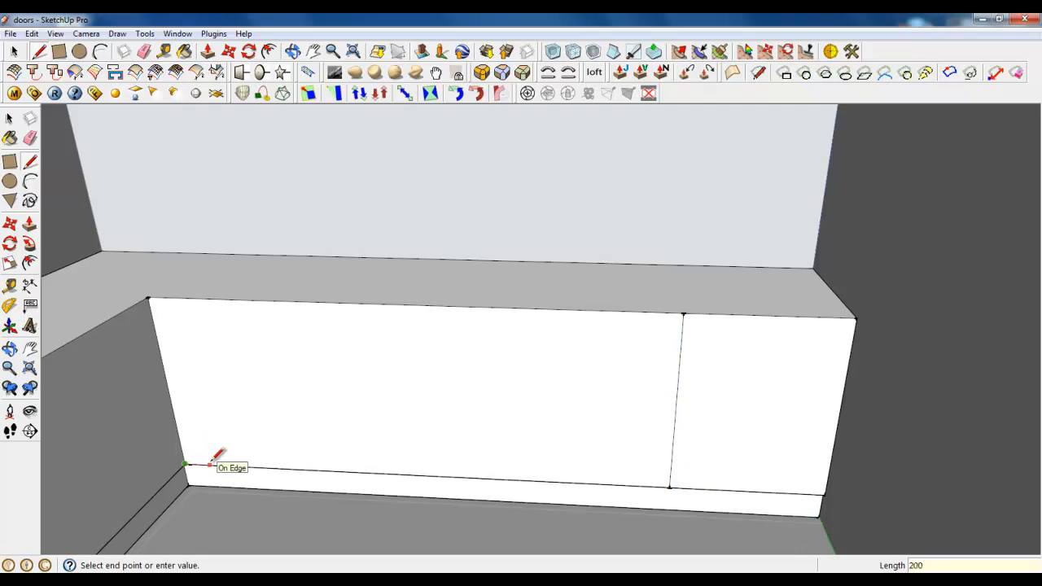
mouse_move(238, 459)
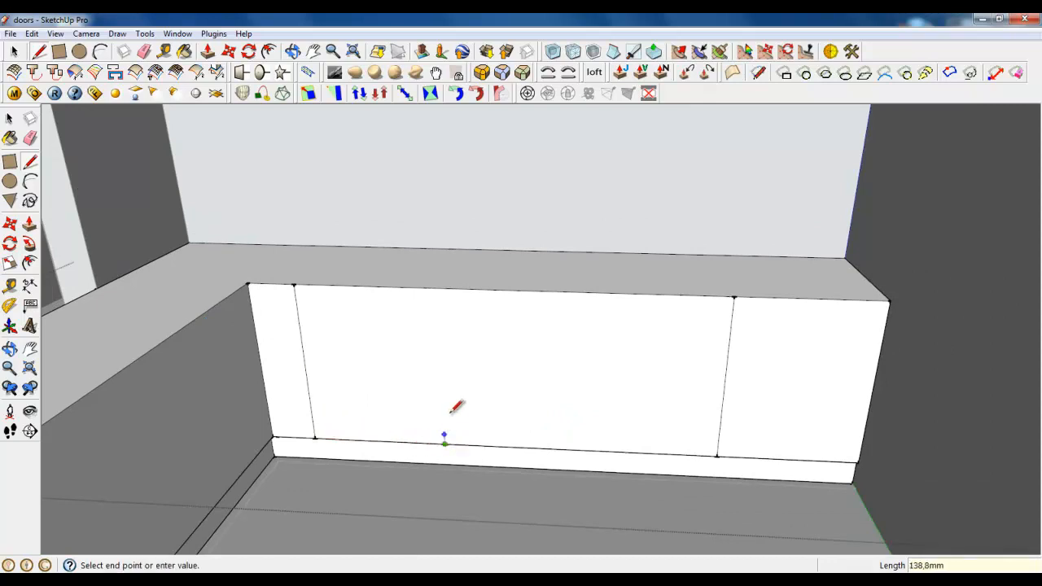
left_click(443, 290)
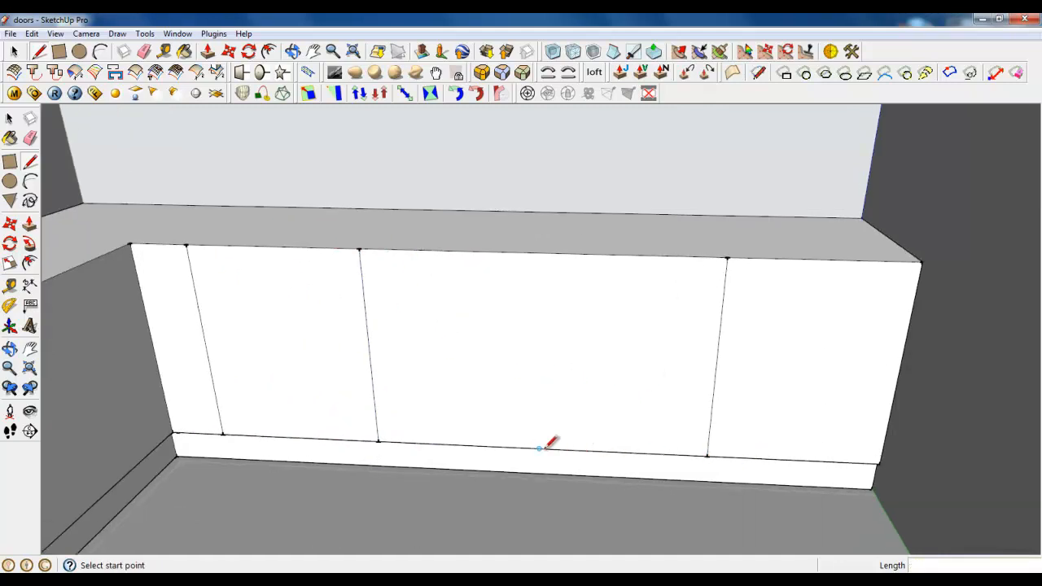
left_click_drag(541, 447, 540, 258)
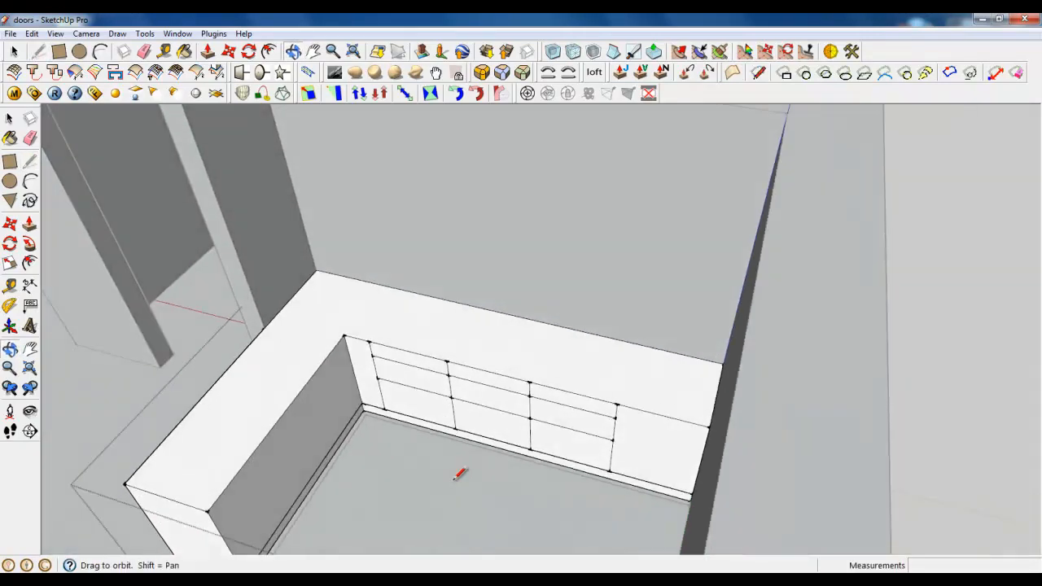
Draw a 740 mm vertical division line on the short run's front near the inside corner.
left_click_drag(459, 474, 372, 377)
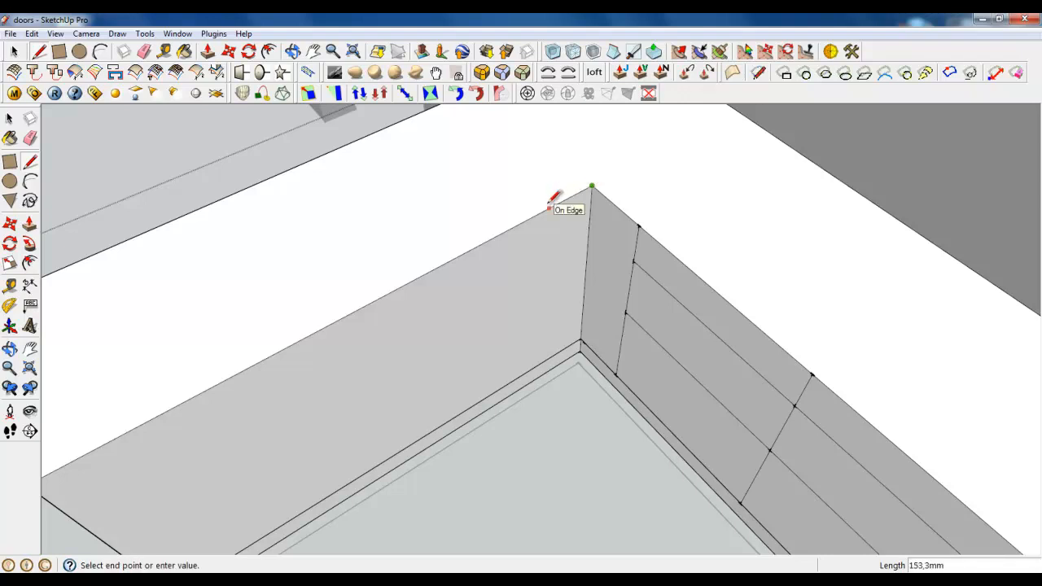
mouse_move(545, 234)
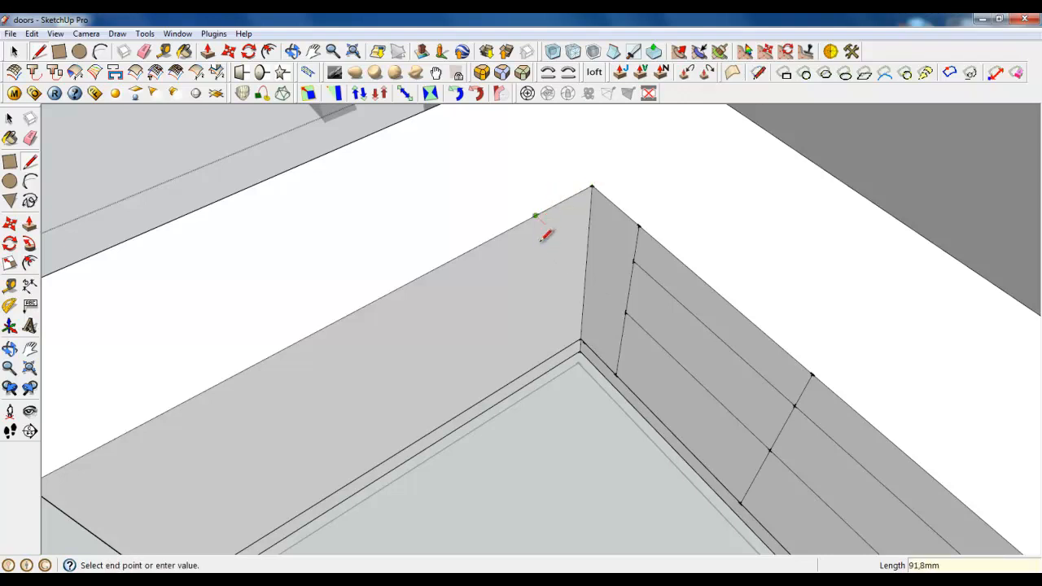
left_click(536, 365)
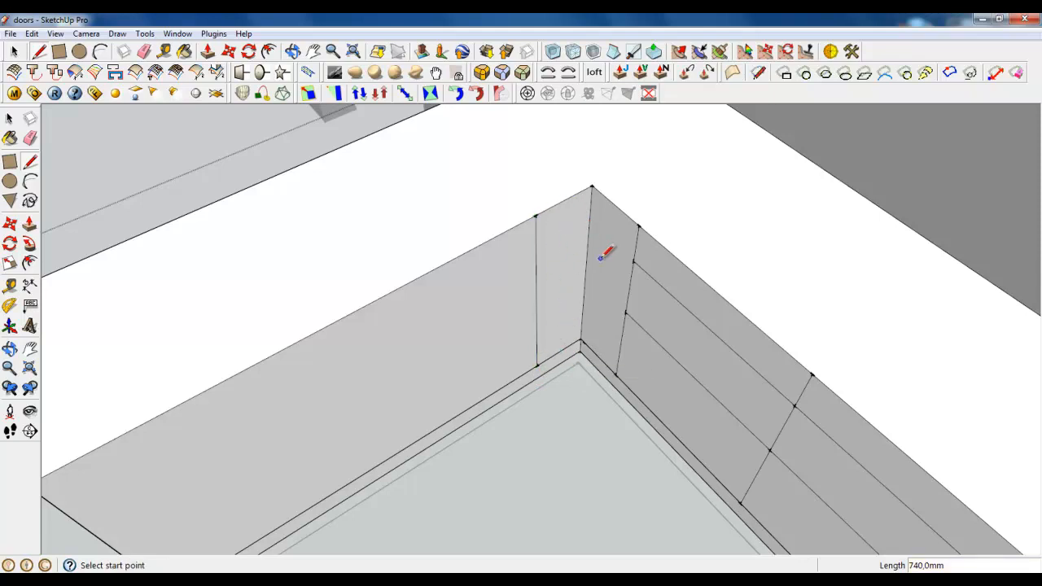
mouse_move(584, 180)
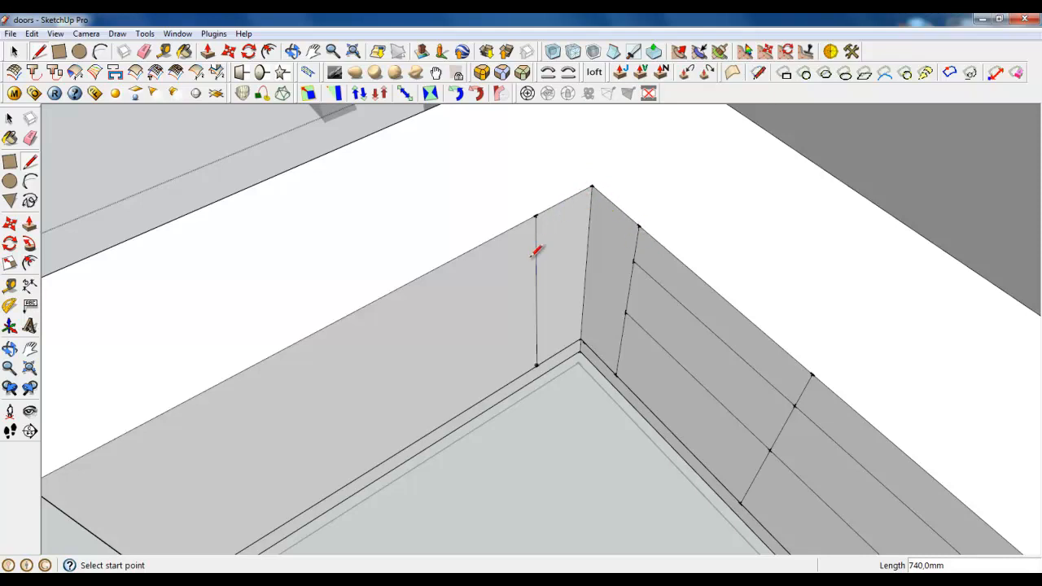
mouse_move(590, 194)
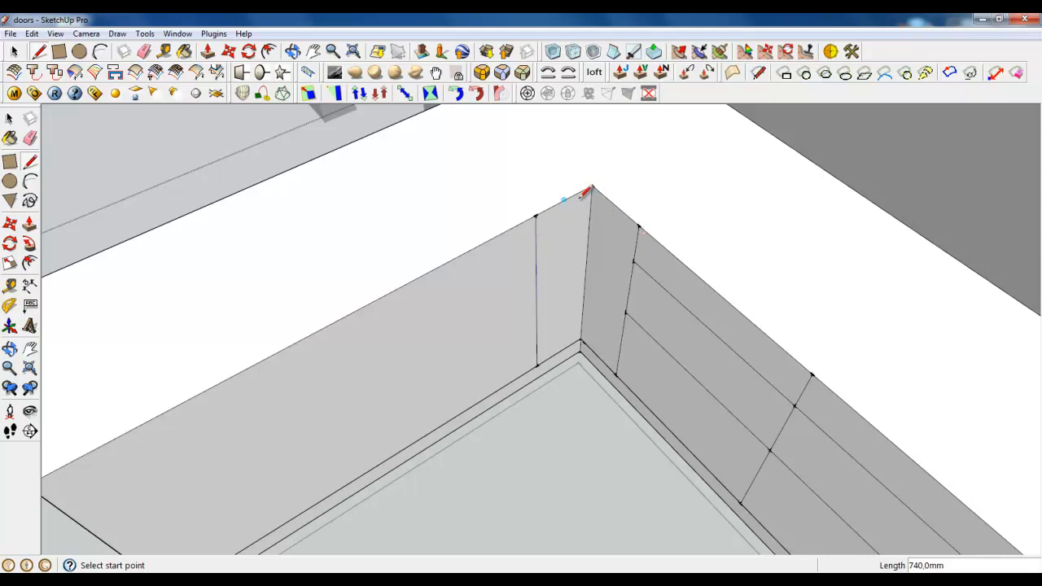
mouse_move(560, 258)
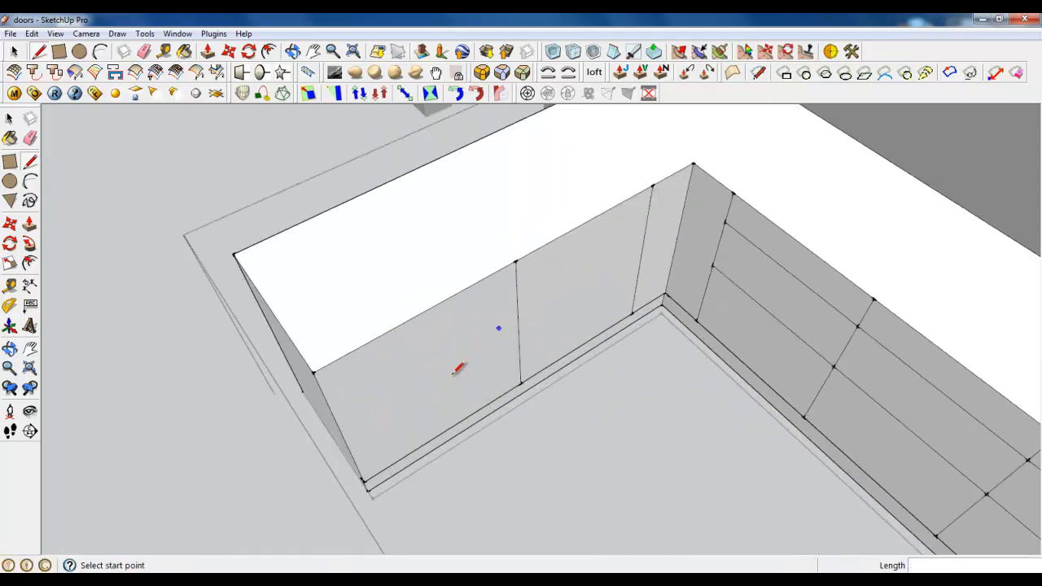
mouse_move(733, 219)
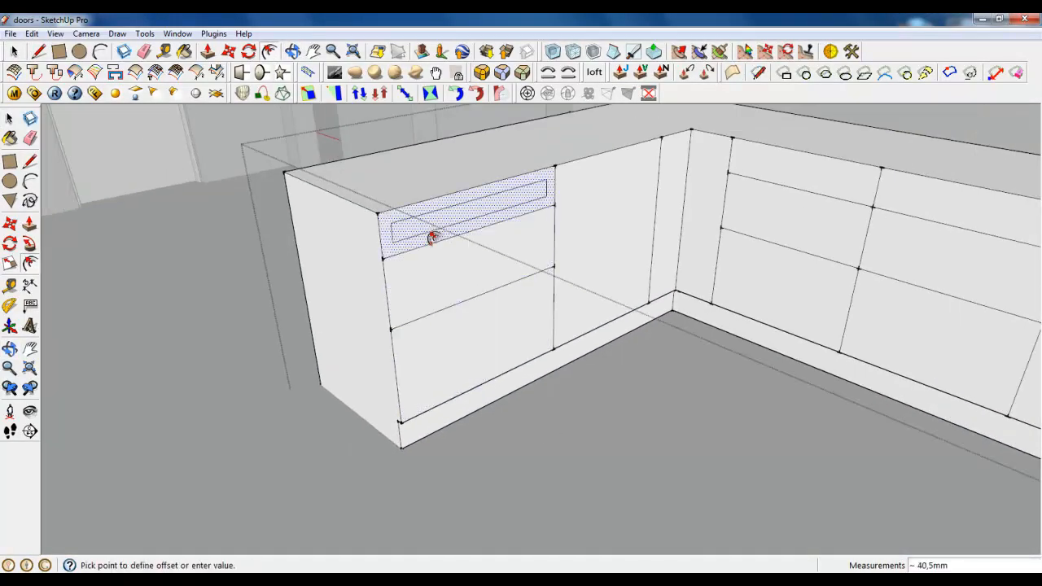
Offset and divide the short run's front into stacked drawer panels beside a door.
type("1")
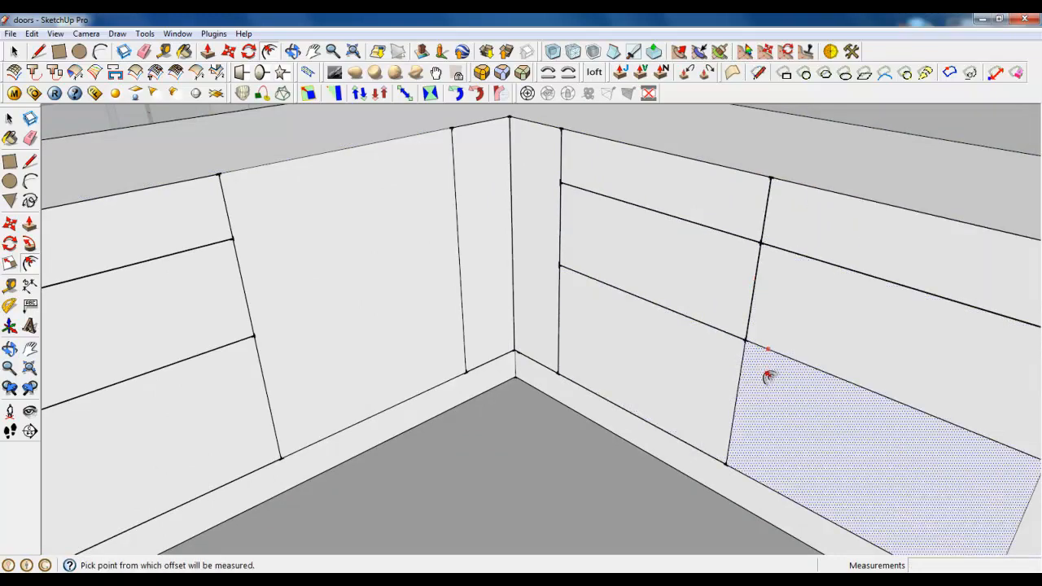
left_click_drag(769, 374, 1010, 323)
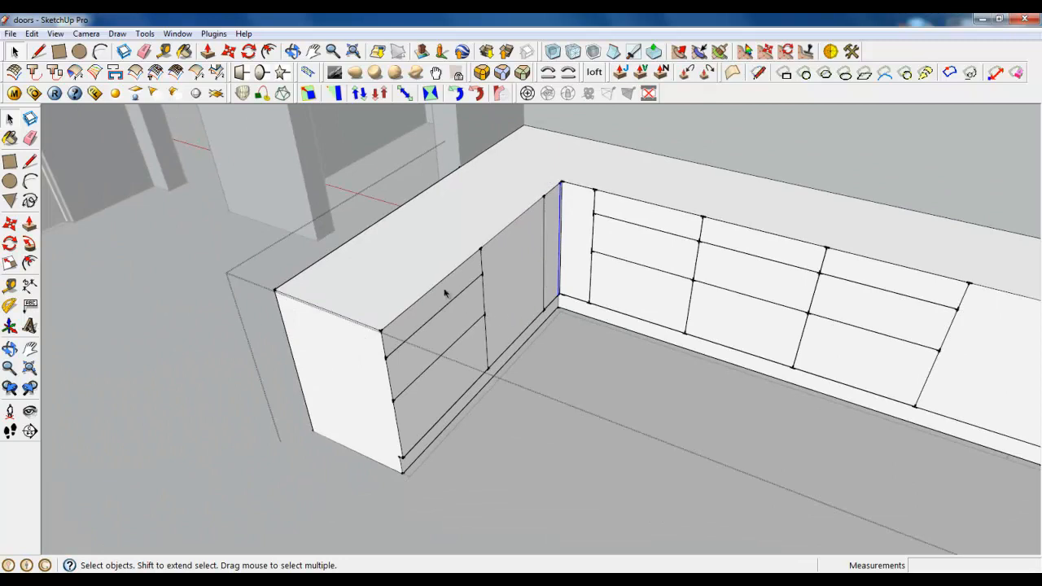
Shift-select the drawer front and narrow corner panel on the short run.
left_click(432, 307)
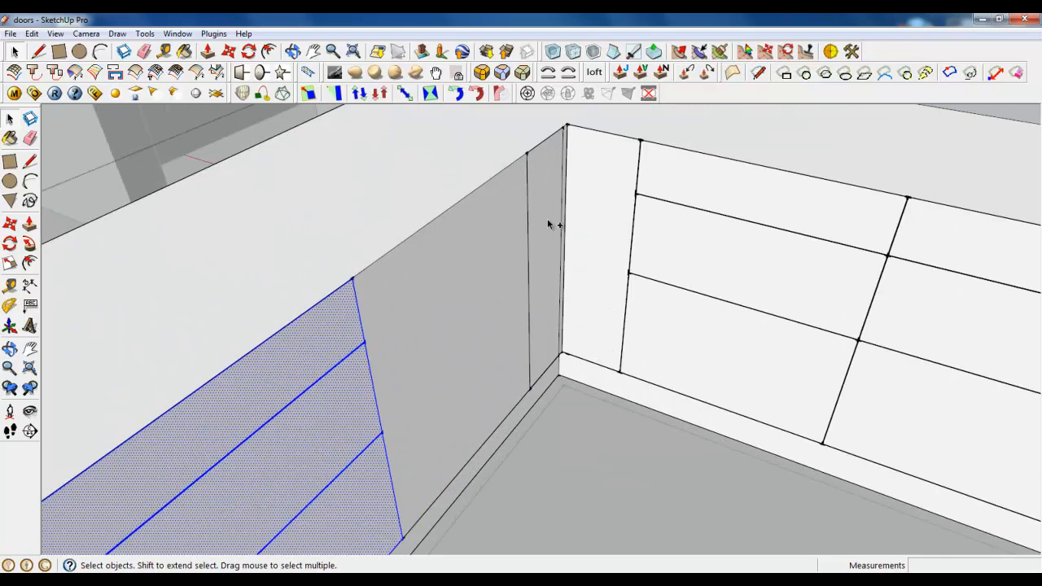
left_click(724, 228)
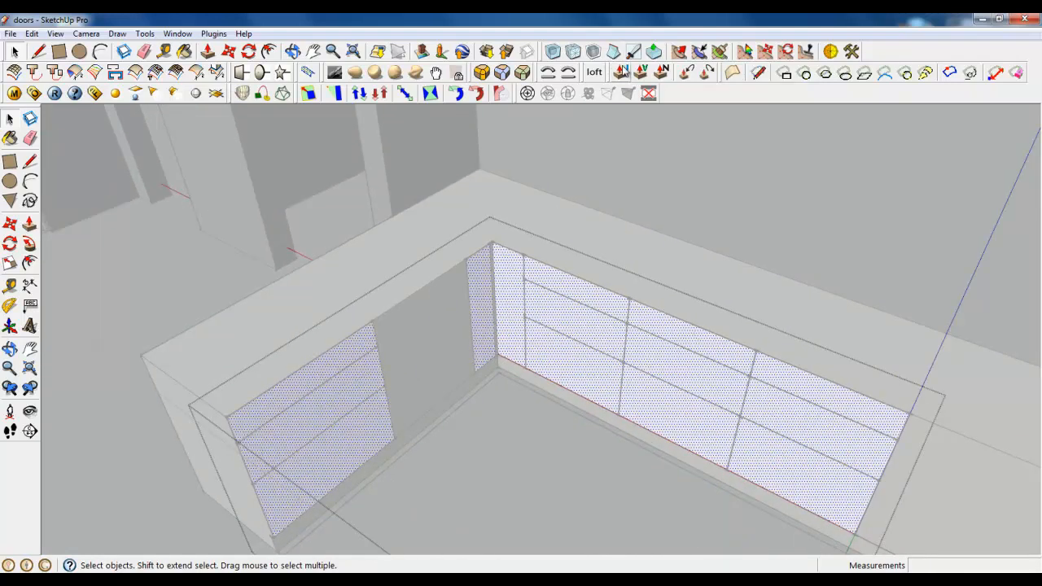
mouse_move(622, 71)
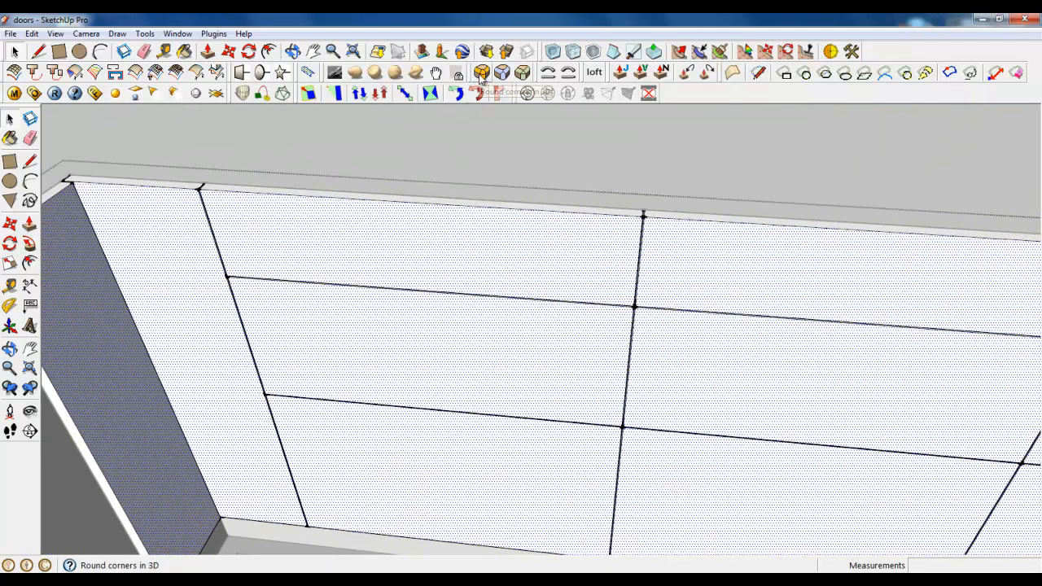
Apply Round Corner to the door and drawer fronts with 4,0mm offset and 6 segments.
left_click(482, 73)
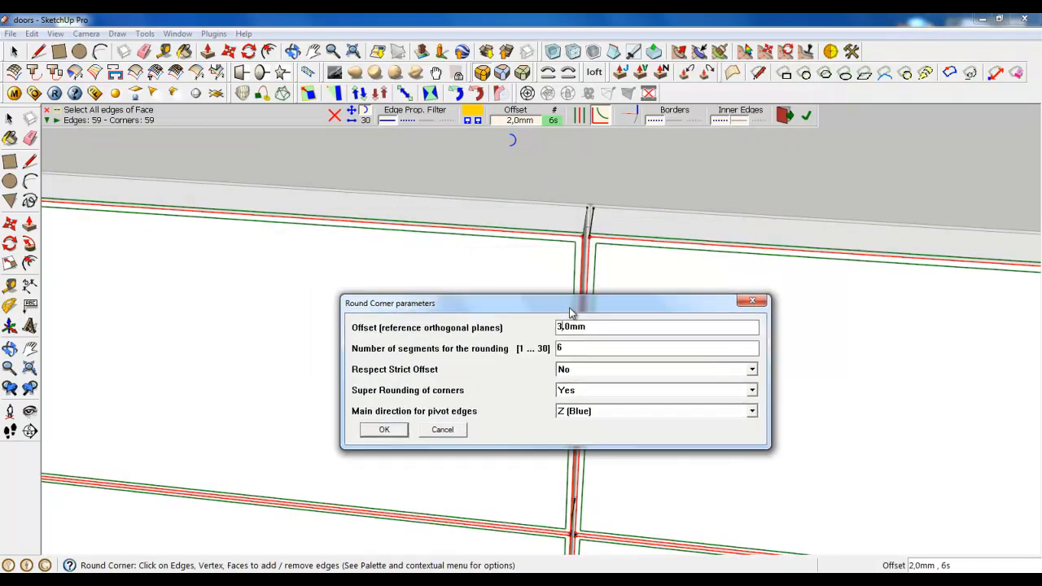
type("4,0mm")
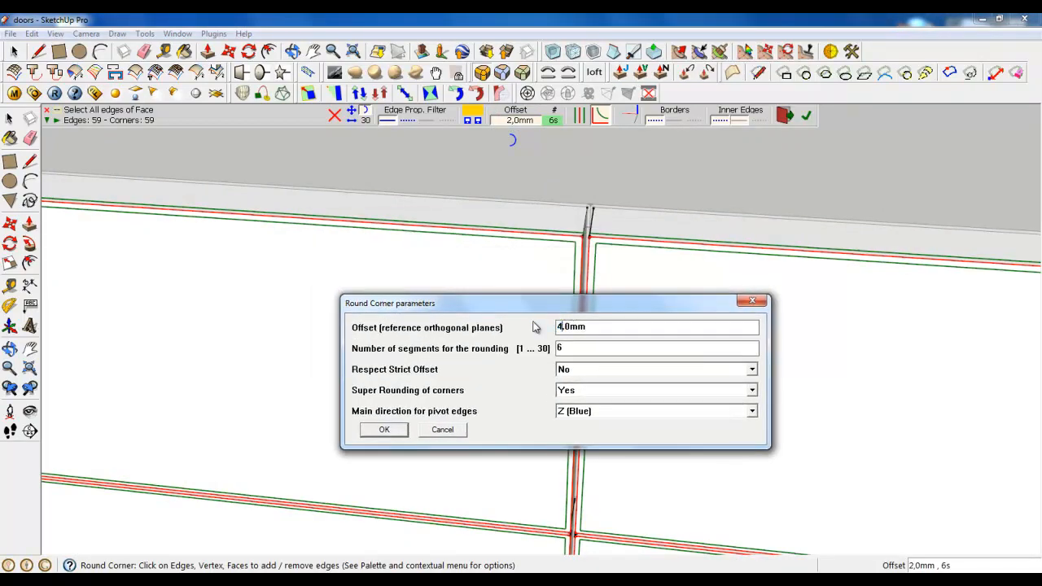
left_click(655, 349)
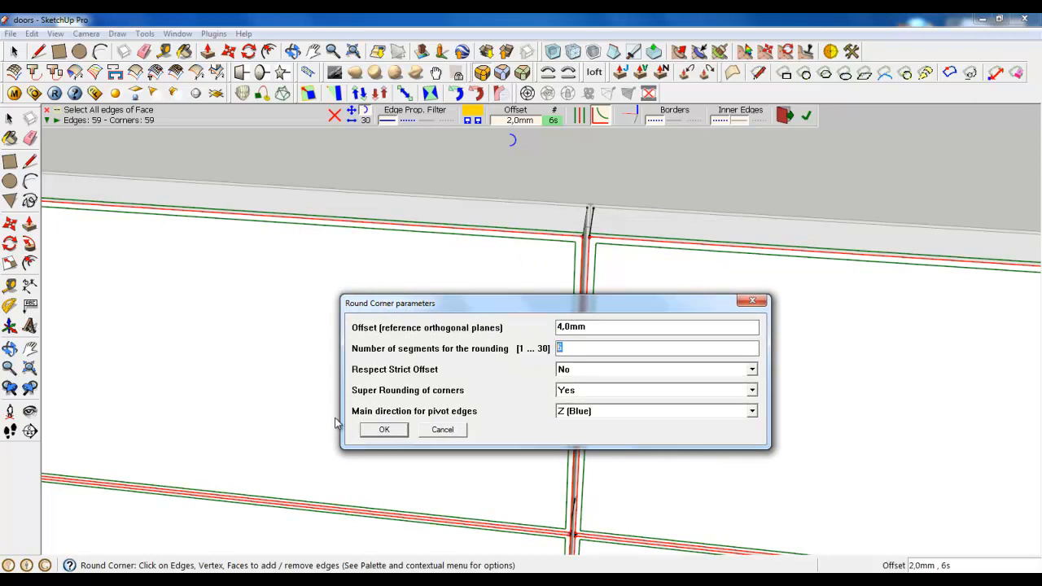
left_click(384, 430)
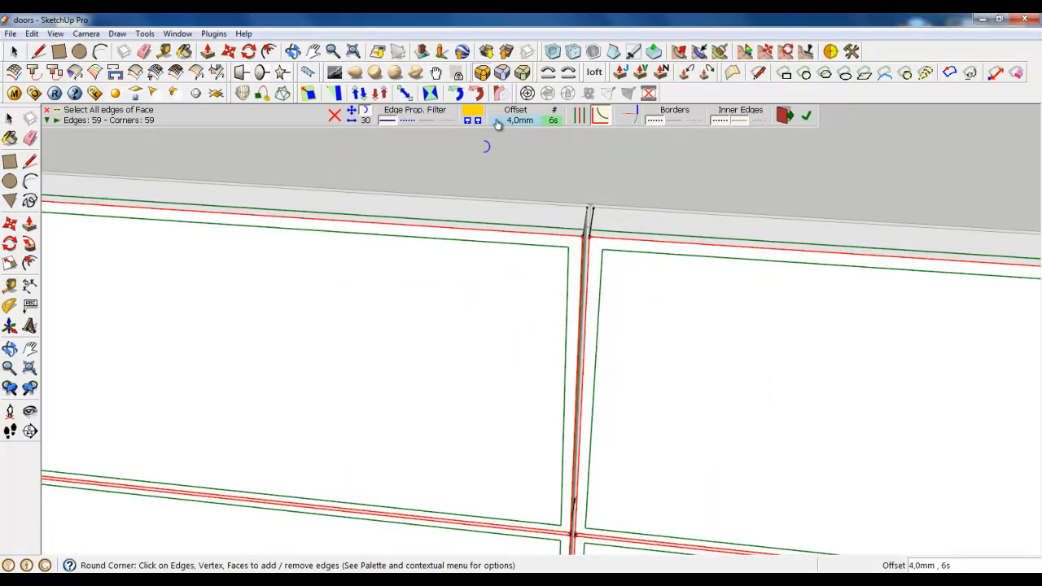
left_click(498, 120)
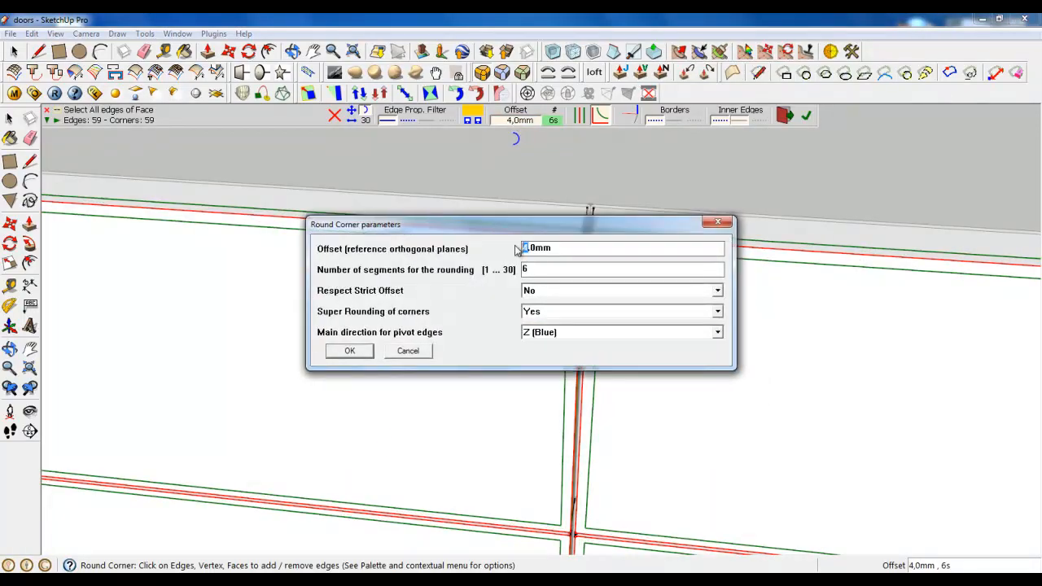
left_click(349, 350)
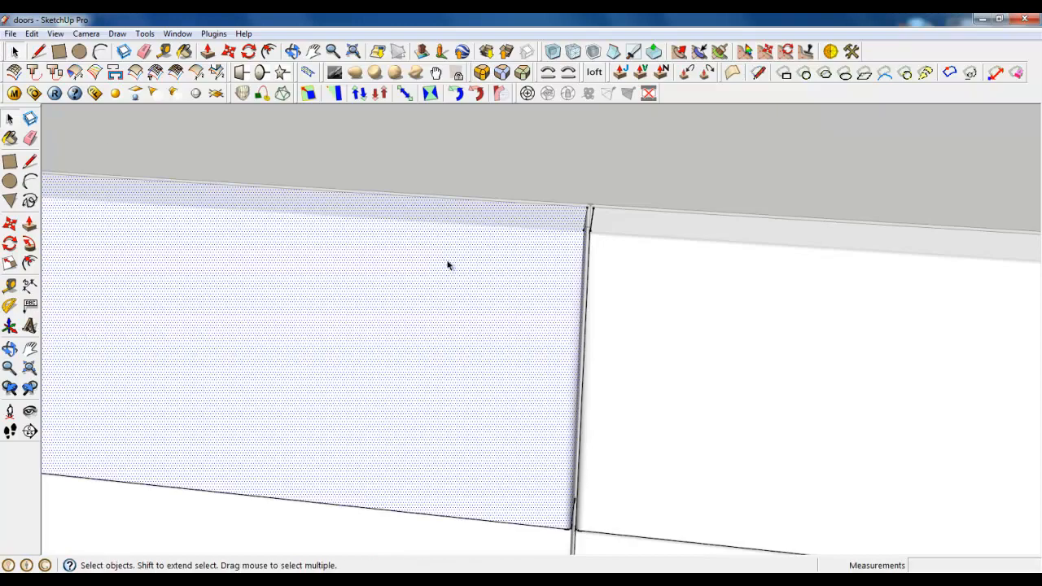
left_click_drag(448, 264, 488, 290)
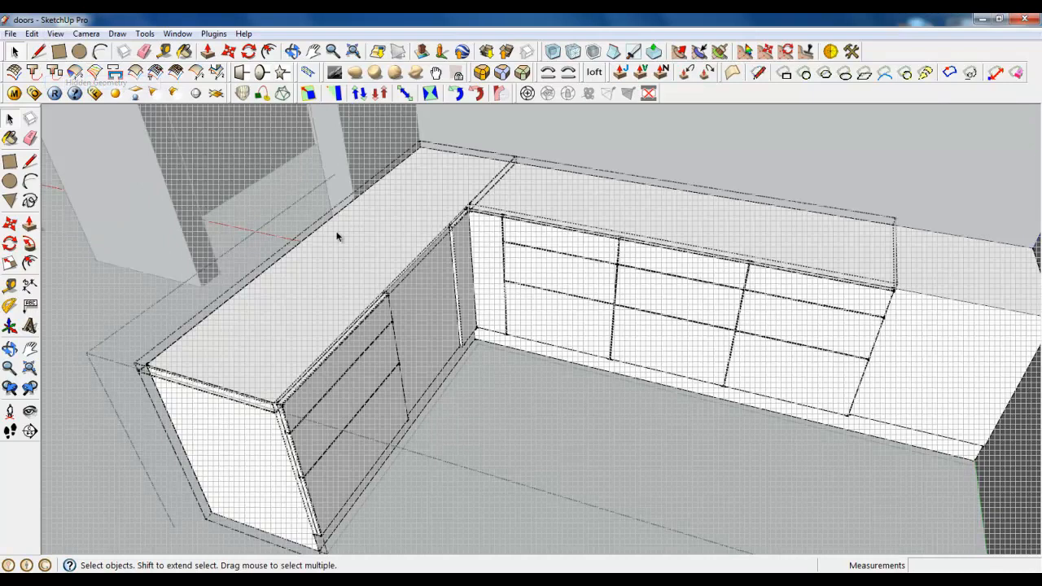
left_click(366, 249)
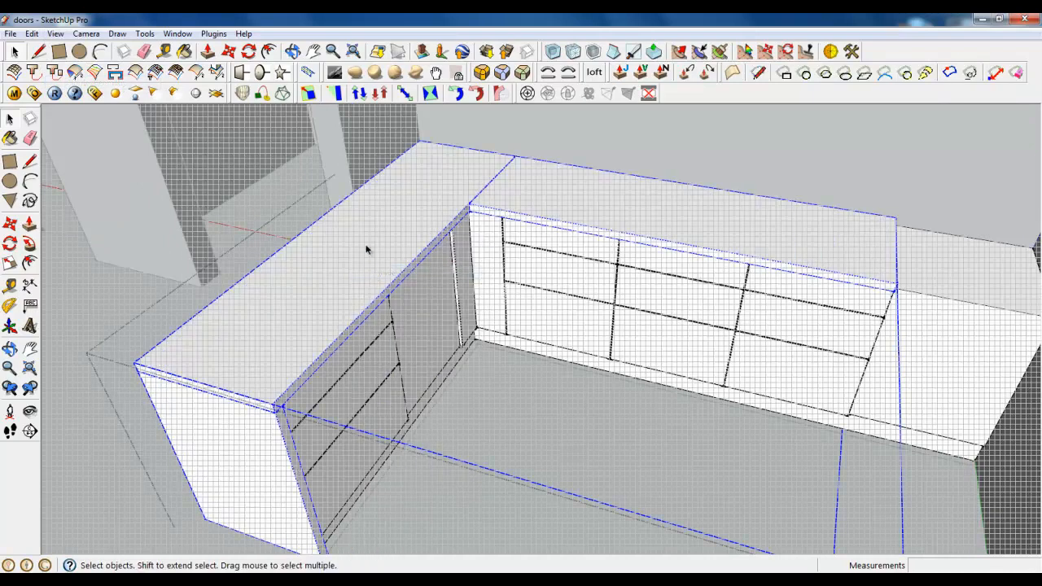
left_click(55, 32)
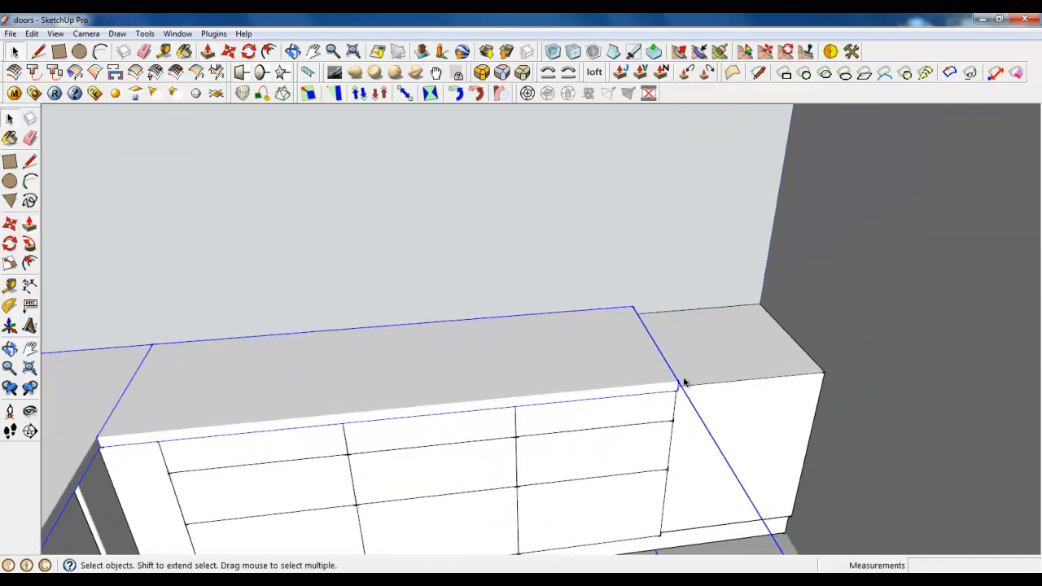
Mark 600 and 700 mm guides on the wall and pull the end cabinet up into a tall unit.
right_click(684, 383)
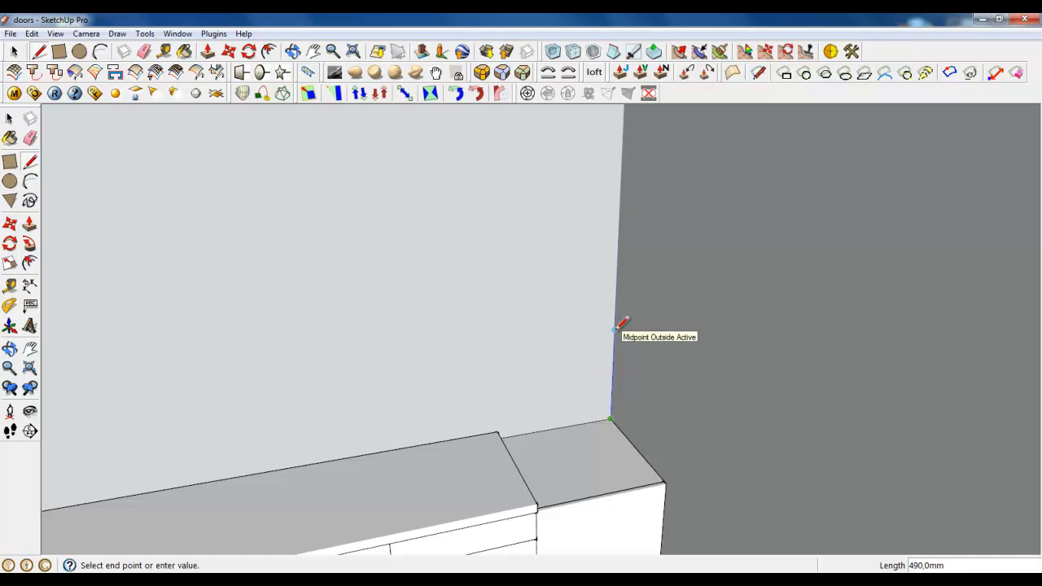
type("600")
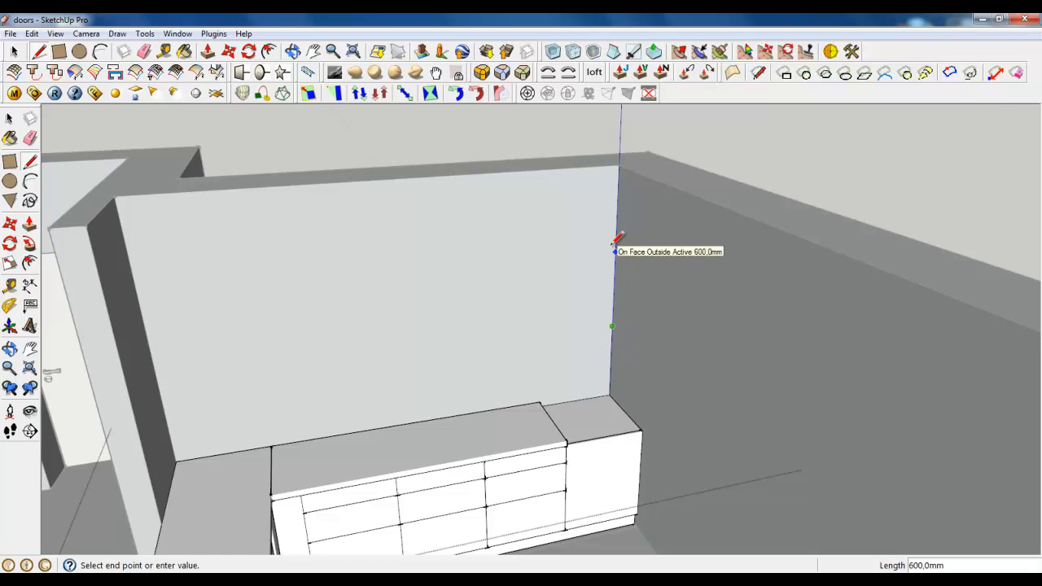
type("700")
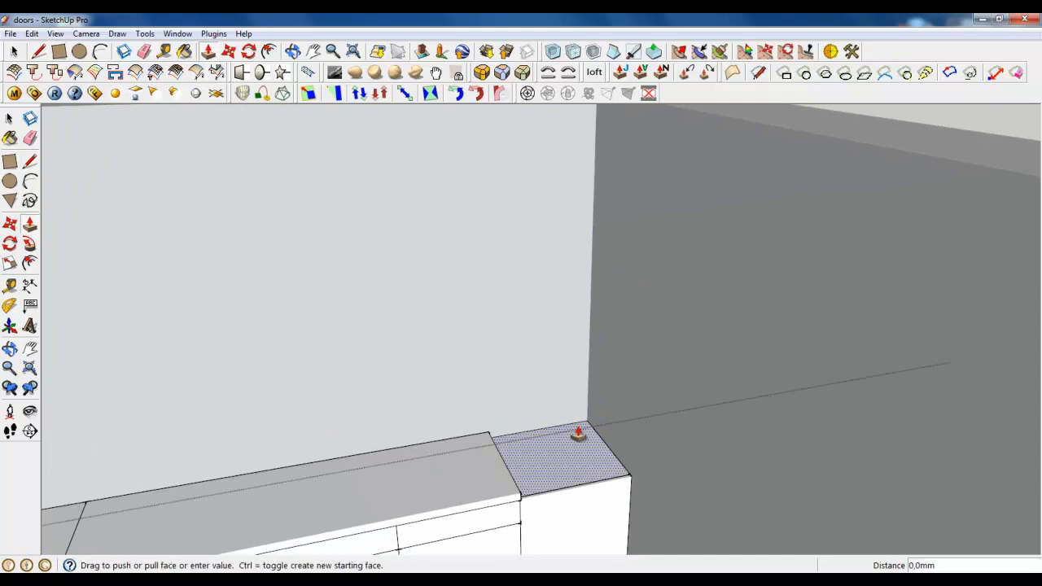
left_click_drag(578, 436, 593, 214)
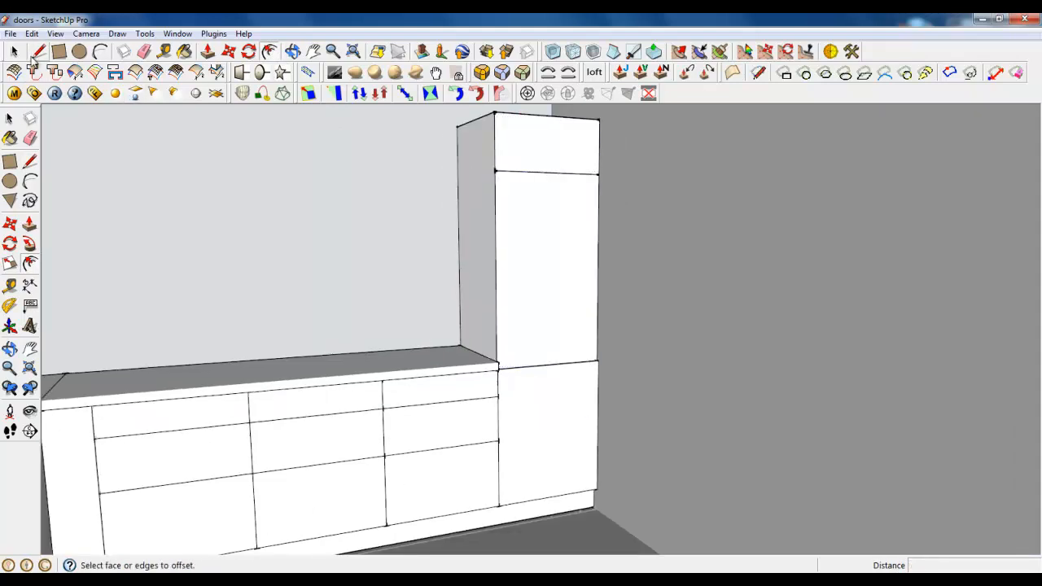
Group the tall unit's front faces and reverse their orientation via the context menu.
left_click(553, 228)
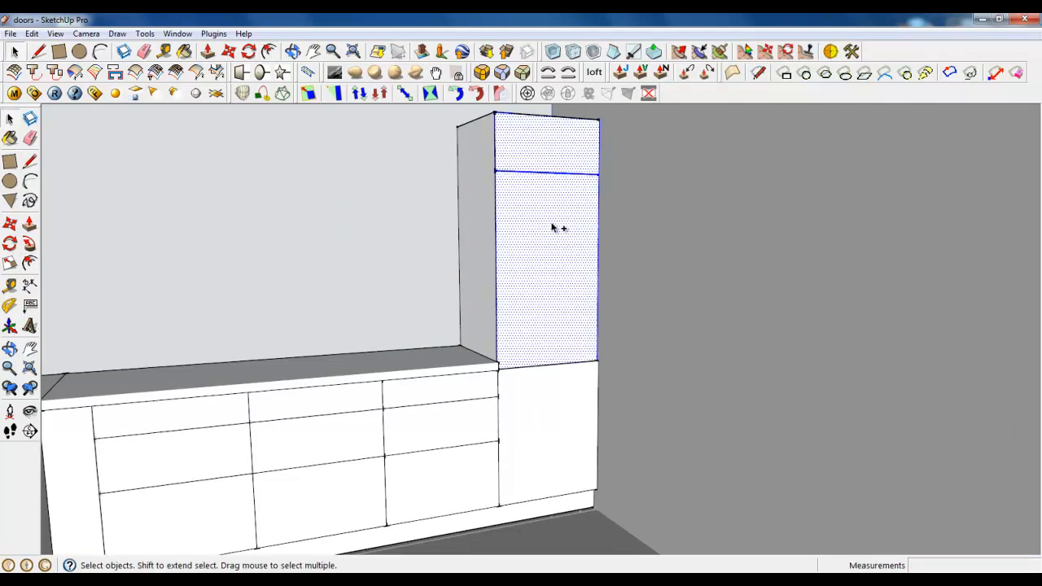
right_click(557, 228)
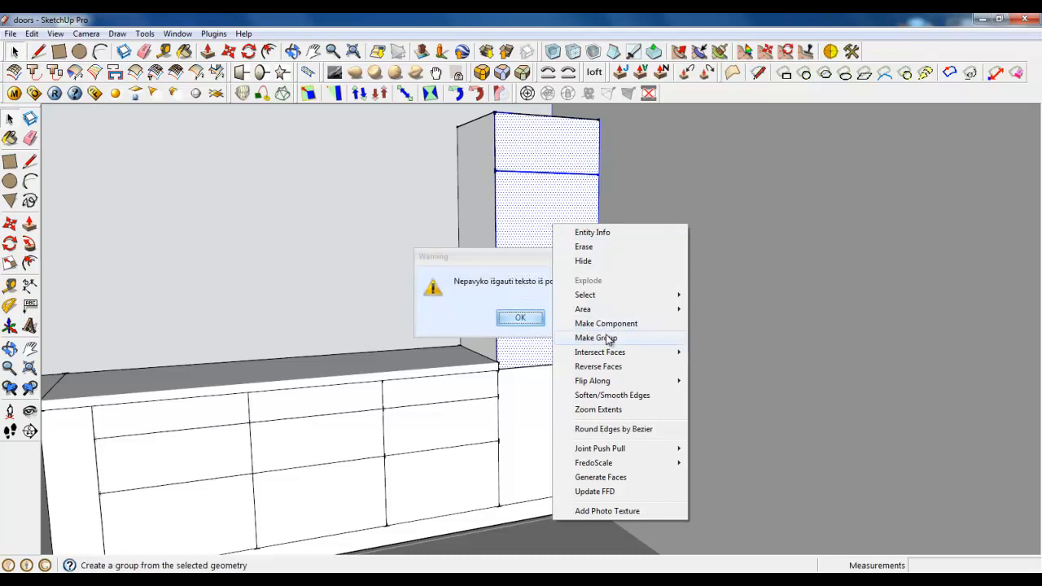
left_click(521, 316)
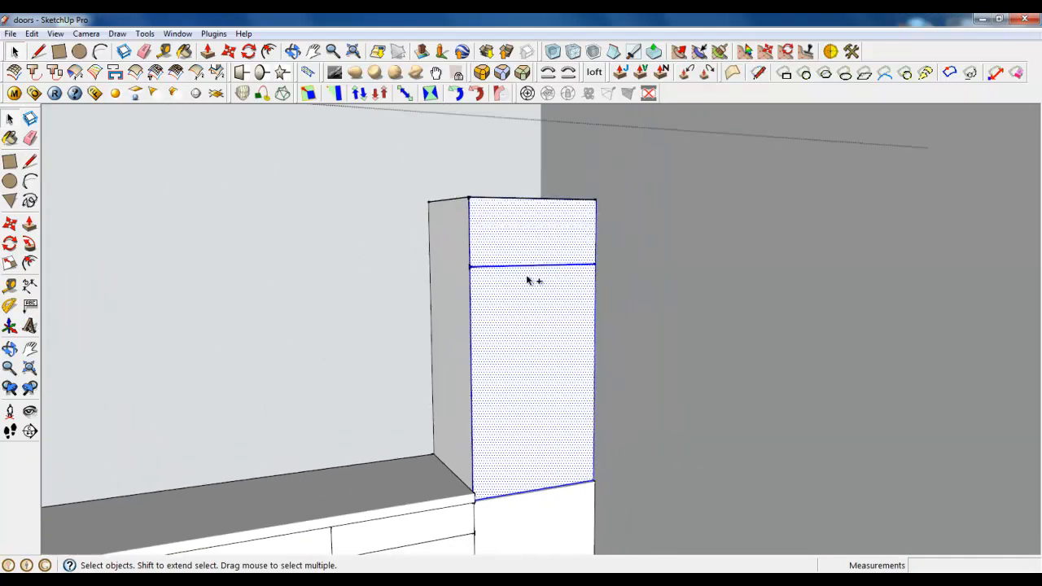
right_click(534, 280)
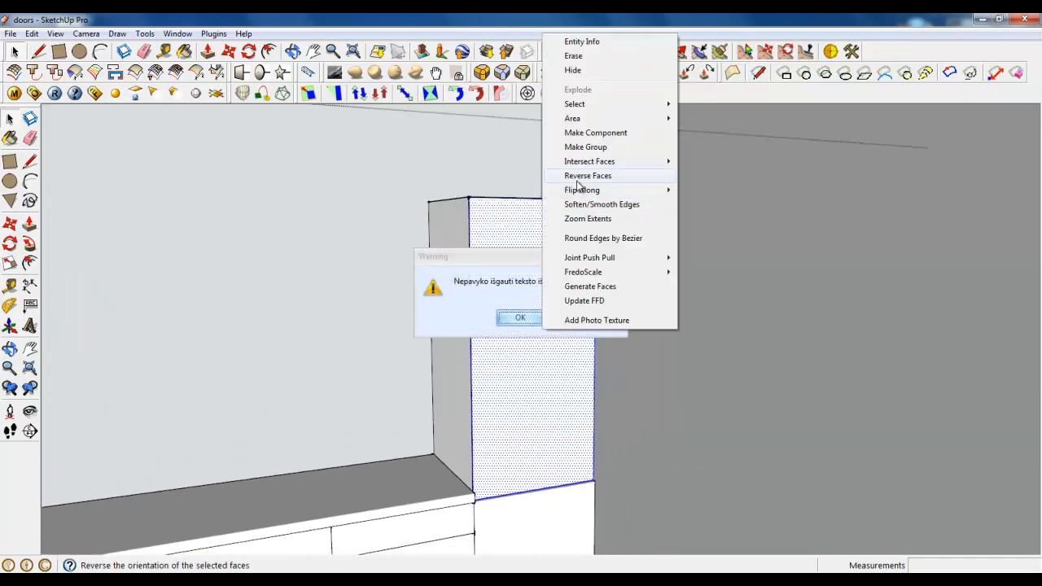
left_click(520, 315)
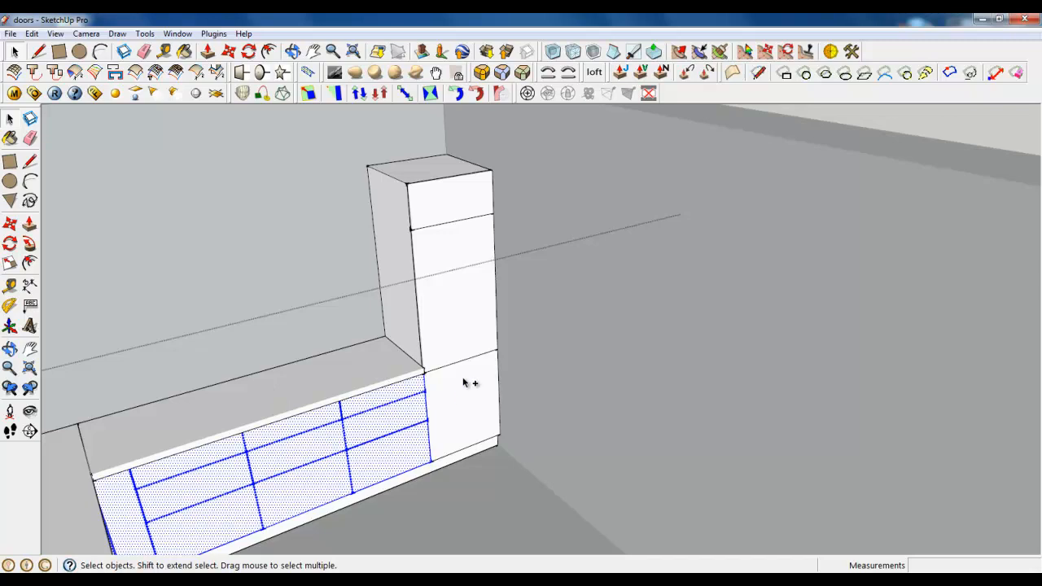
Explode the tall unit's front group back into loose geometry.
left_click(464, 304)
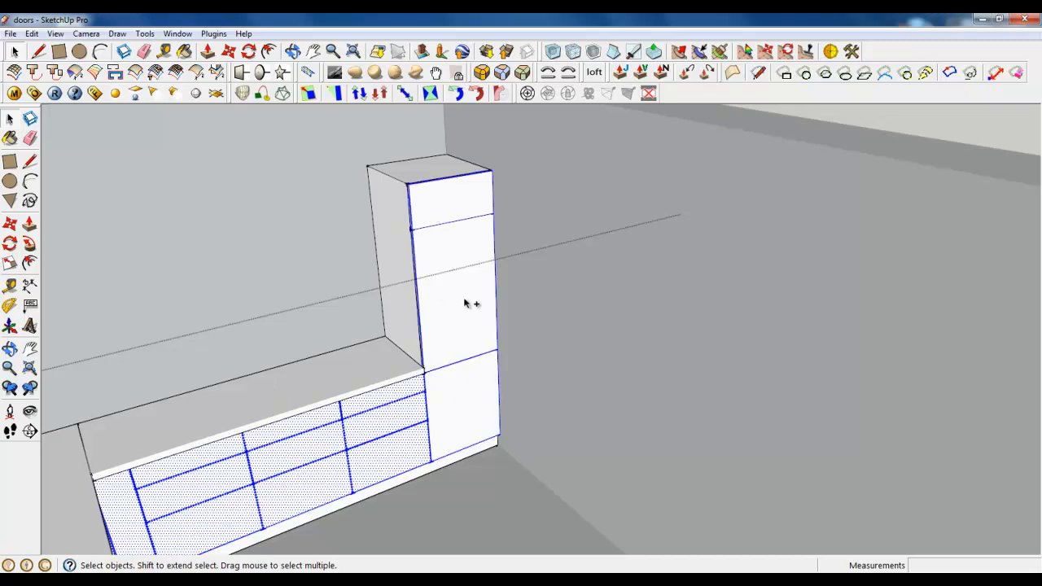
right_click(464, 304)
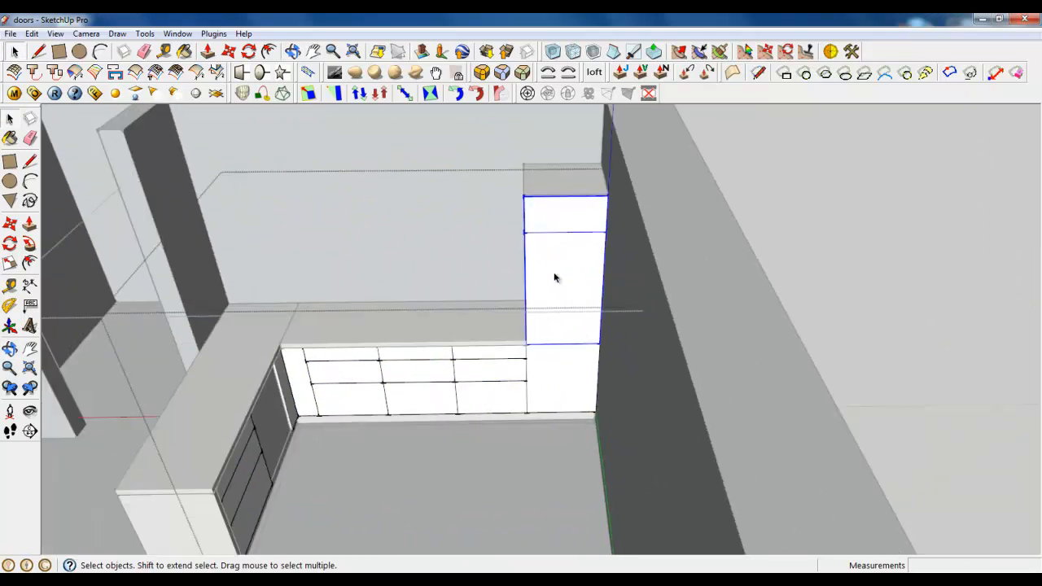
right_click(557, 277)
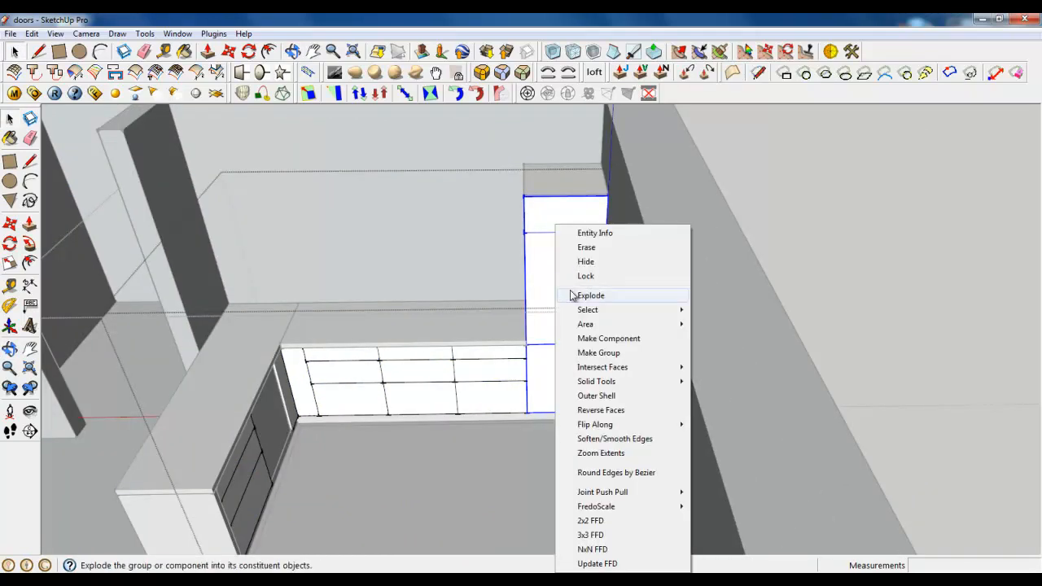
left_click(589, 295)
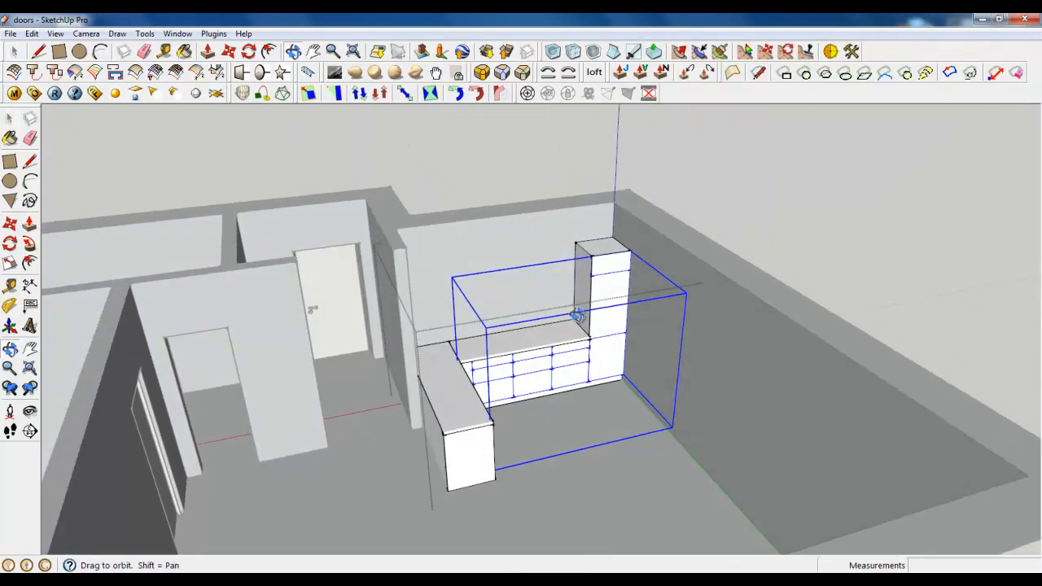
Orbit around the kitchen to view the space above the worktop.
left_click_drag(573, 315, 454, 291)
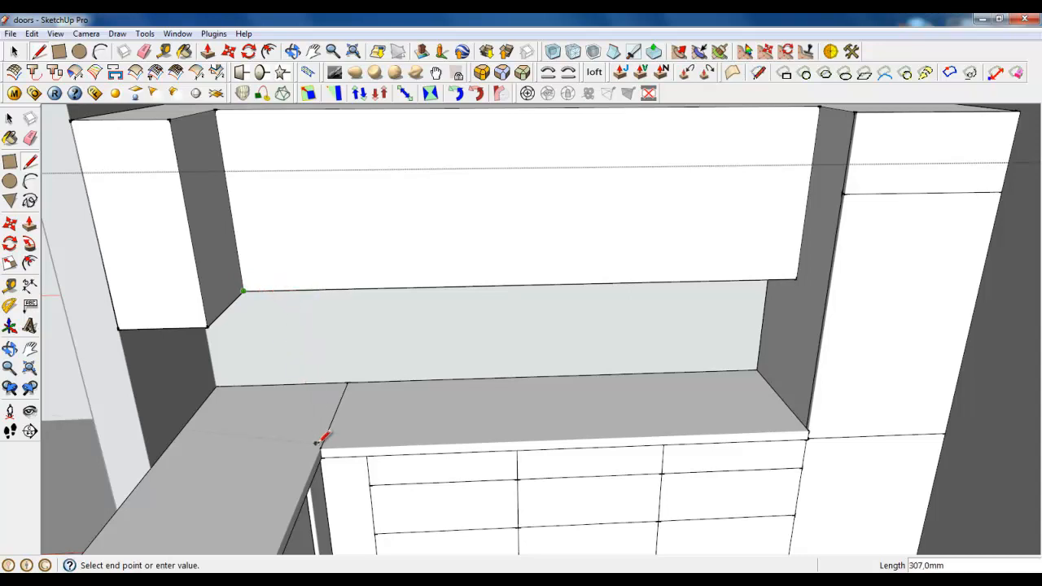
mouse_move(322, 447)
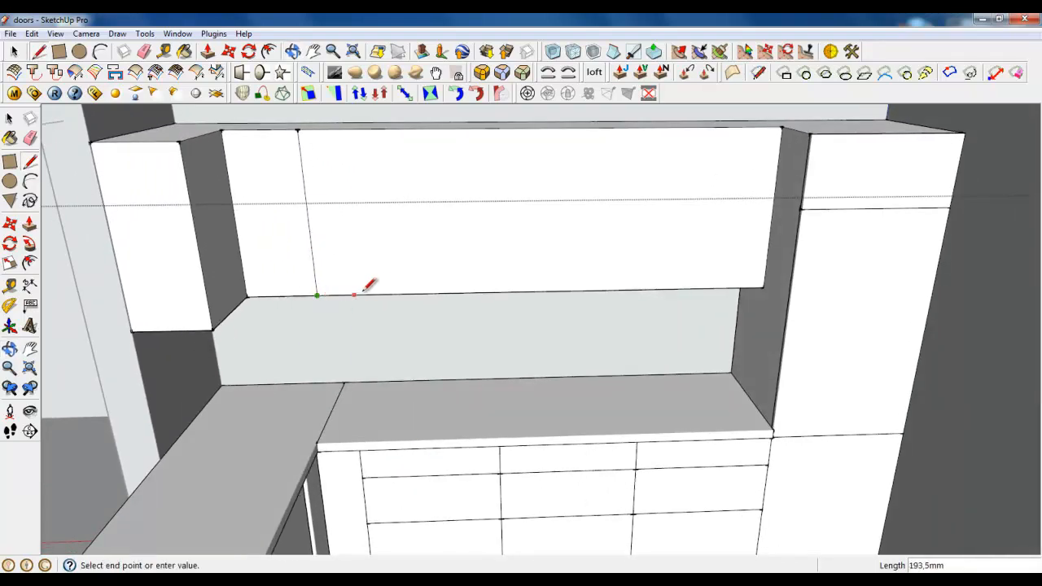
Draw a dividing line across the upper cabinet face, ending at the edge intersection.
left_click_drag(366, 290, 472, 215)
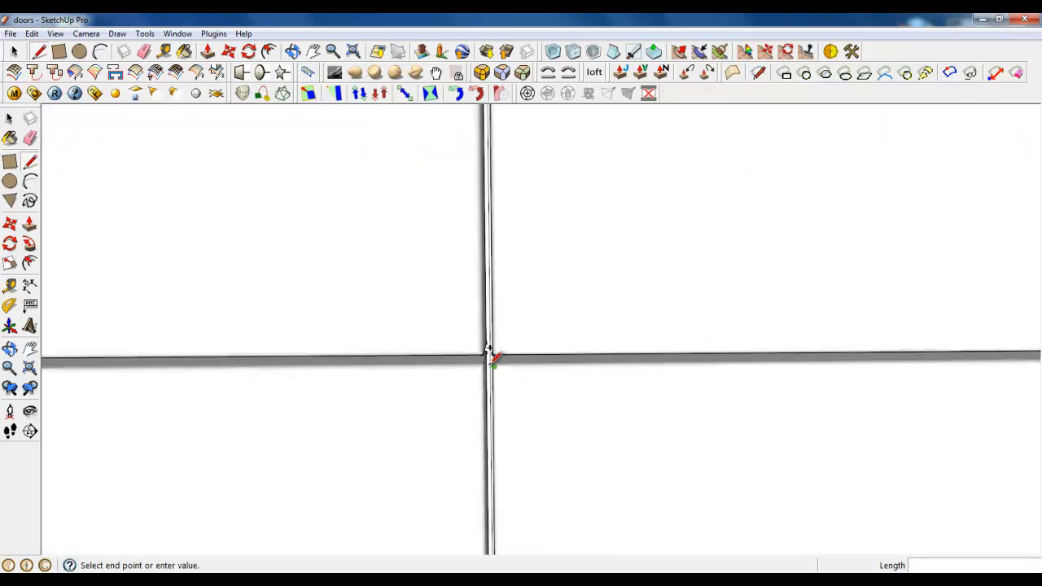
mouse_move(489, 333)
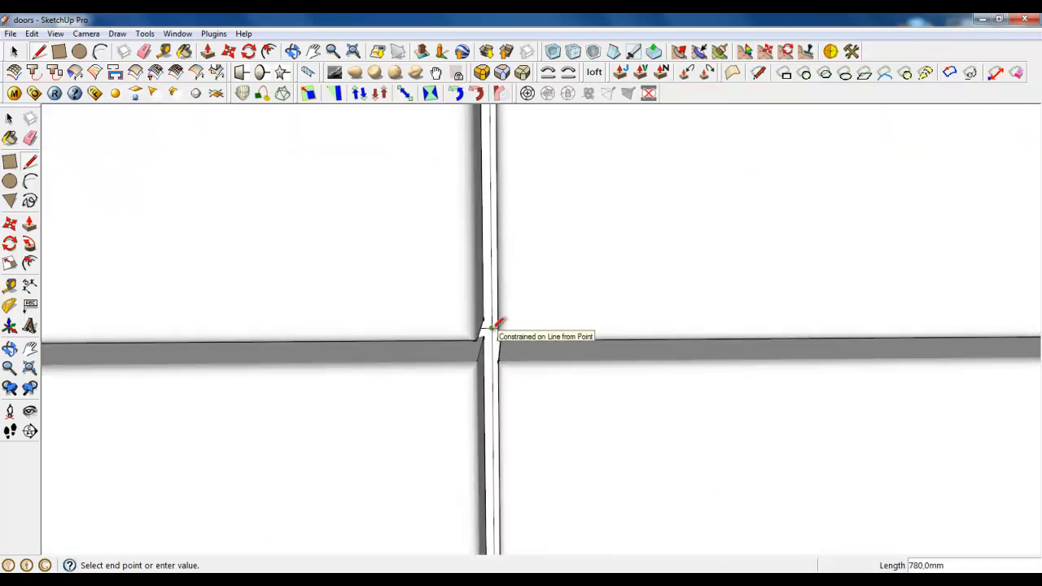
left_click(495, 329)
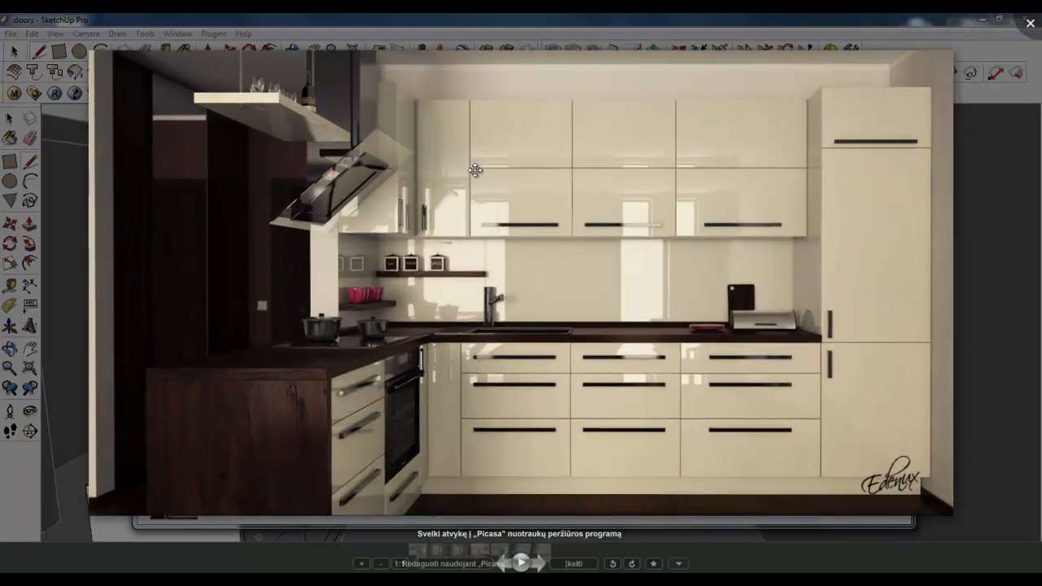
mouse_move(946, 49)
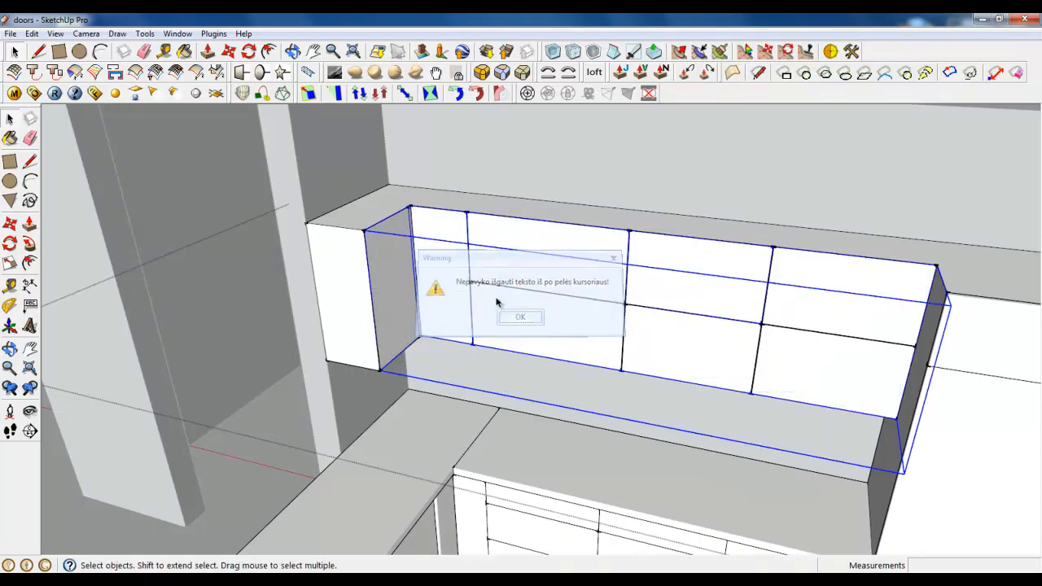
Dismiss the warning and select the upper cabinet door fronts for rounding.
left_click(521, 316)
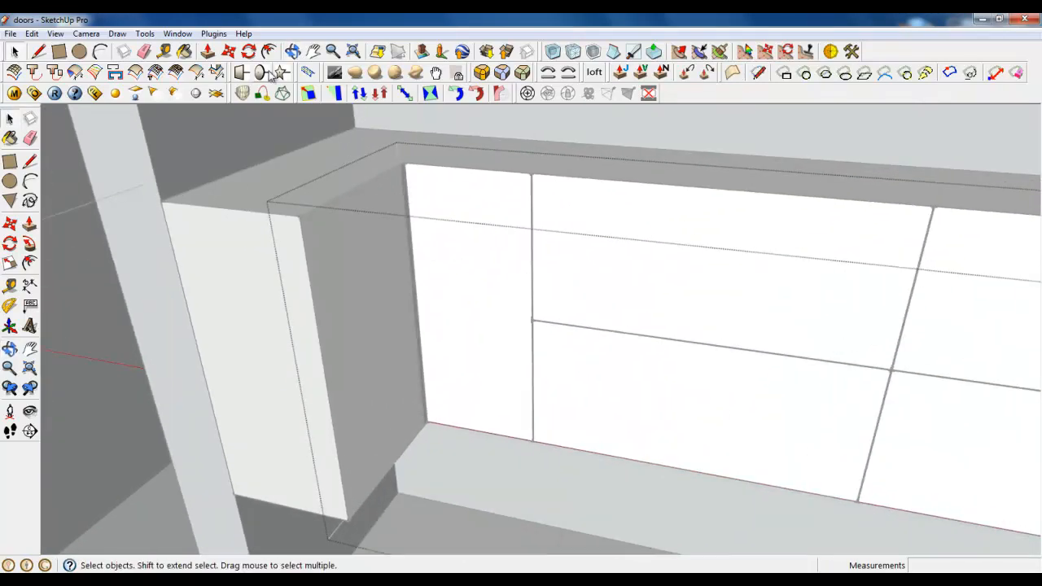
left_click(366, 326)
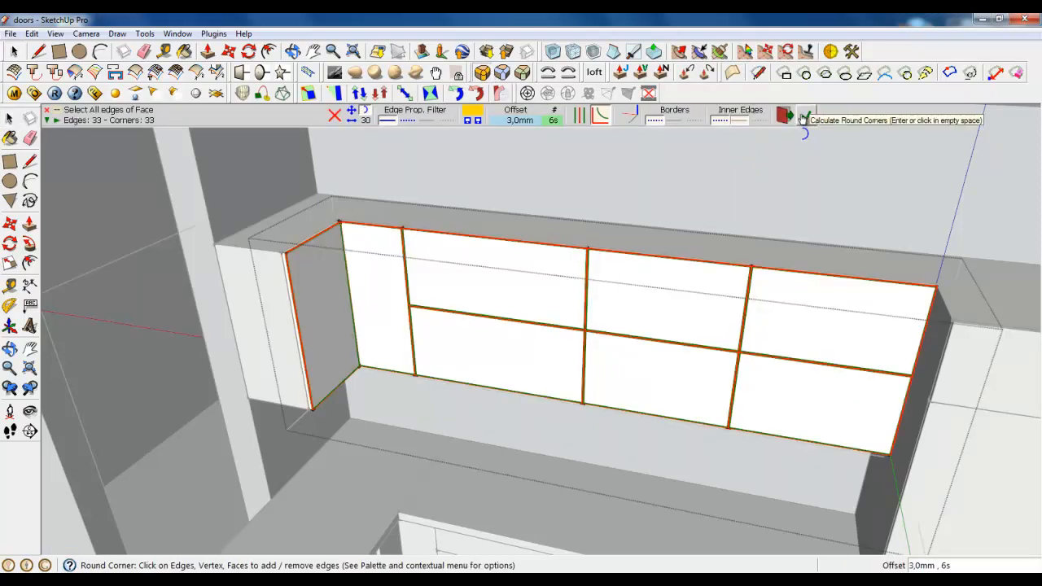
Run Round Corner on the upper cabinet door edges with a 3 mm offset.
left_click(806, 114)
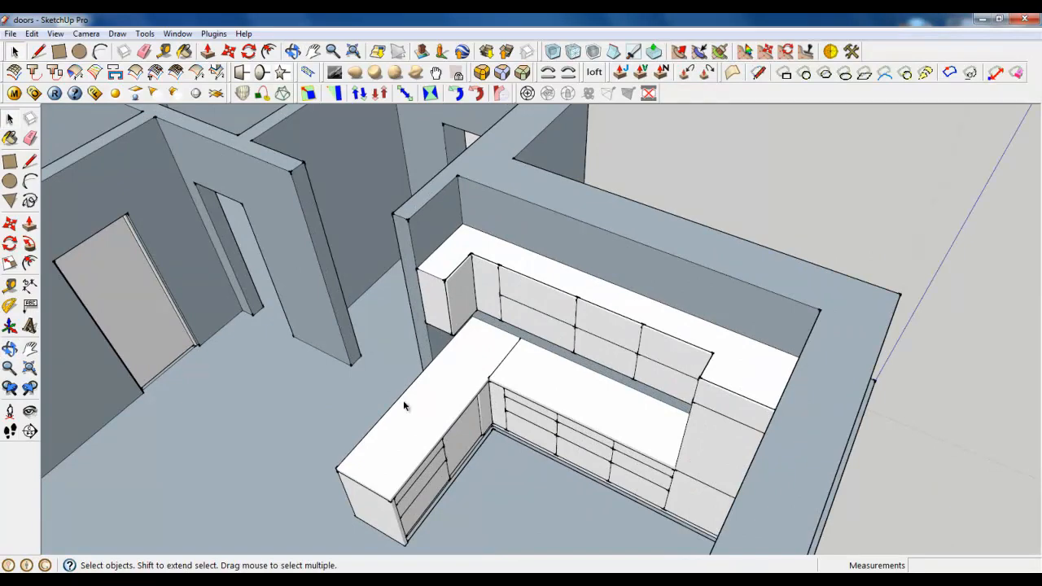
Orbit the model toward the doorway wall to face the tall unit front.
left_click_drag(407, 405, 599, 388)
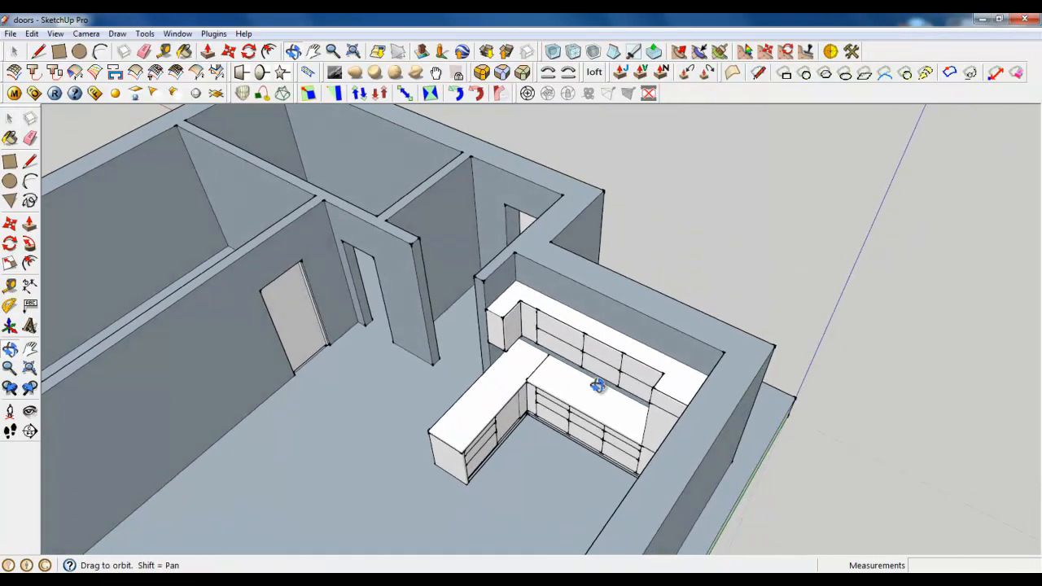
left_click_drag(599, 388, 301, 382)
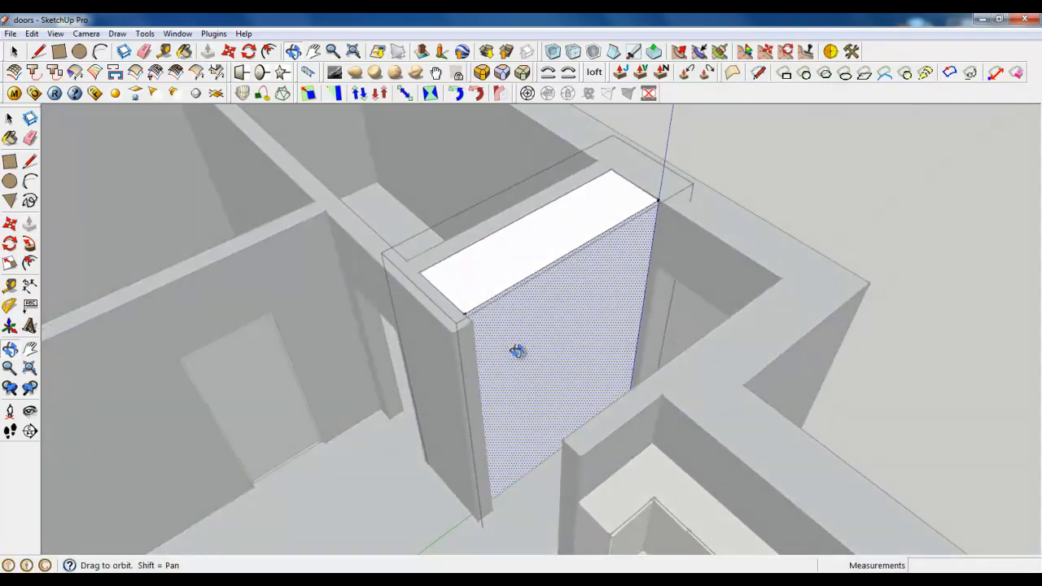
left_click_drag(518, 350, 342, 391)
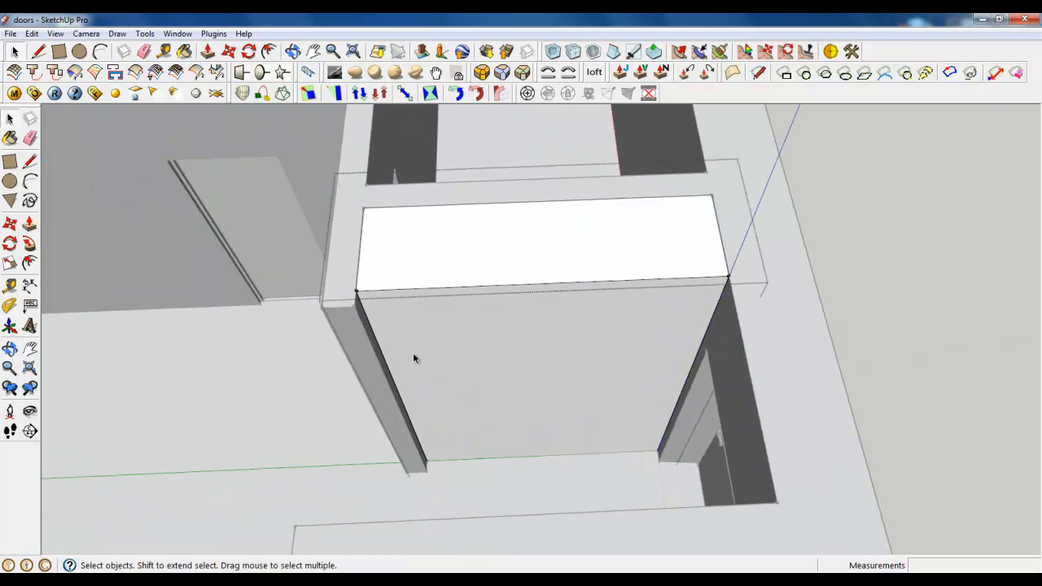
mouse_move(423, 361)
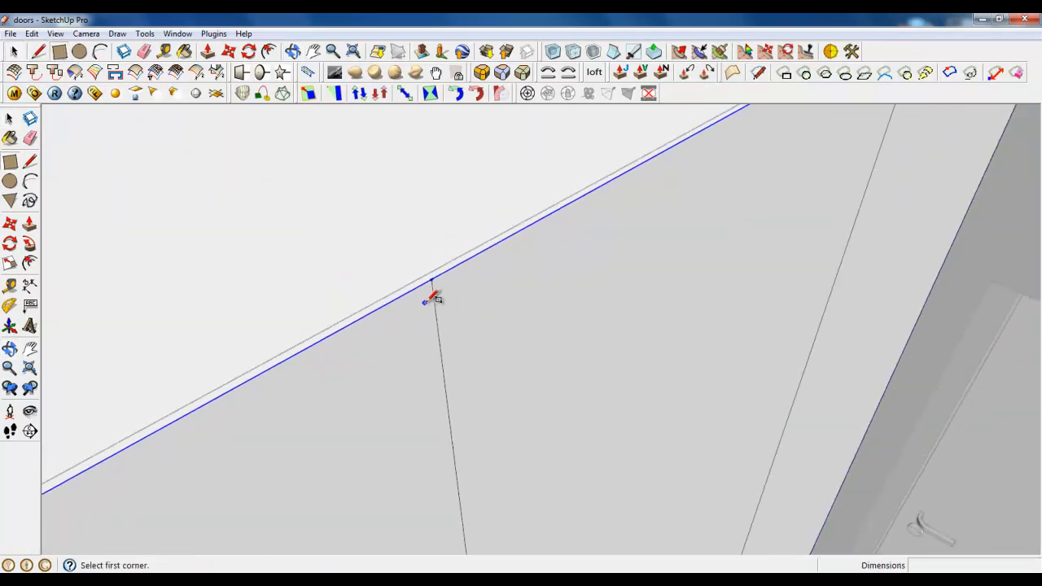
Draw two close parallel door-gap lines down the tall unit's front face.
left_click(427, 280)
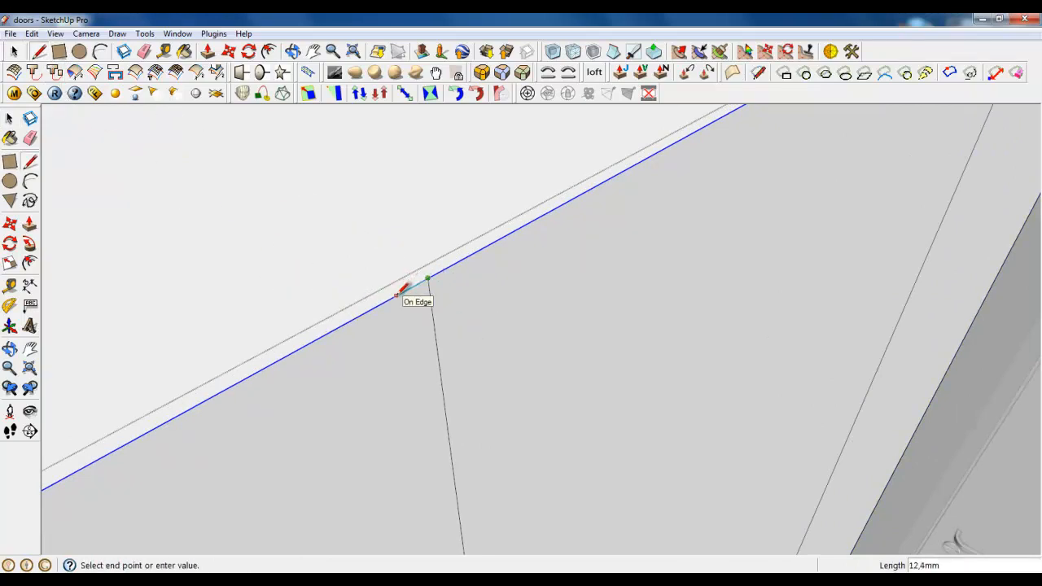
left_click(427, 281)
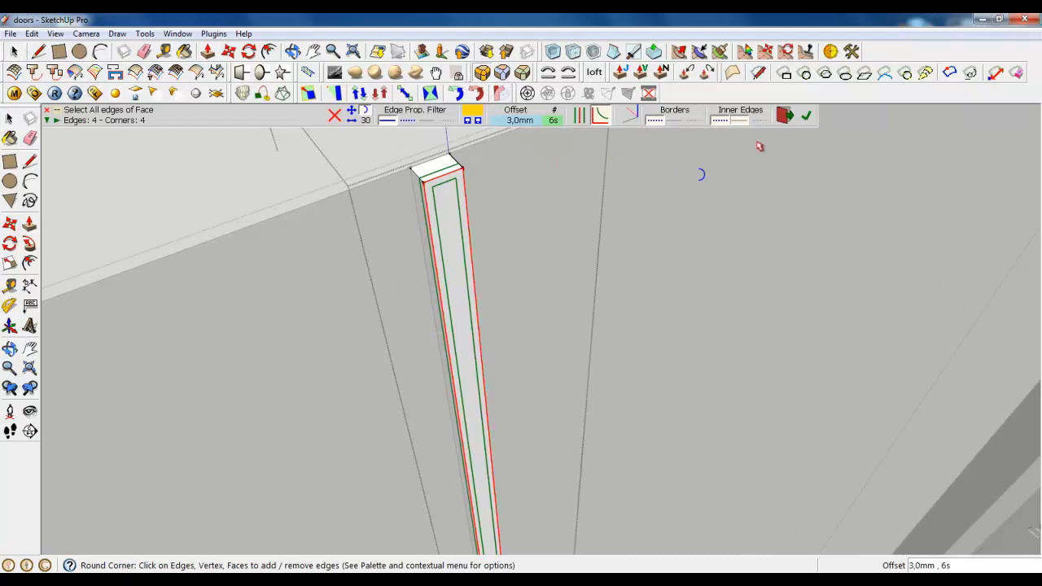
Round the groove strip's edges with a 3 mm Round Corner offset and confirm.
left_click(806, 114)
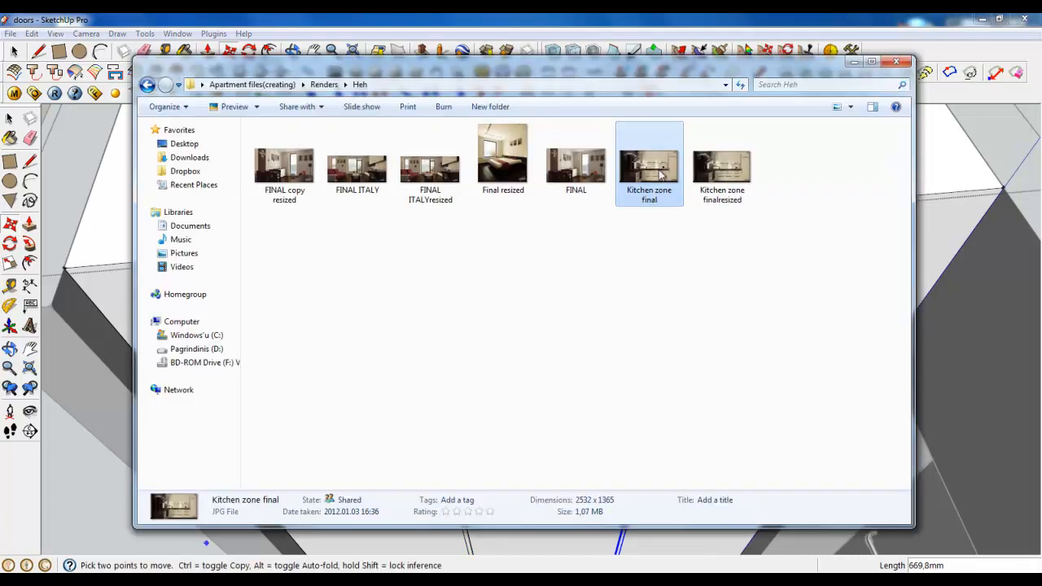
Open the Kitchen zone final render from the Renders > Heh folder.
double_click(648, 166)
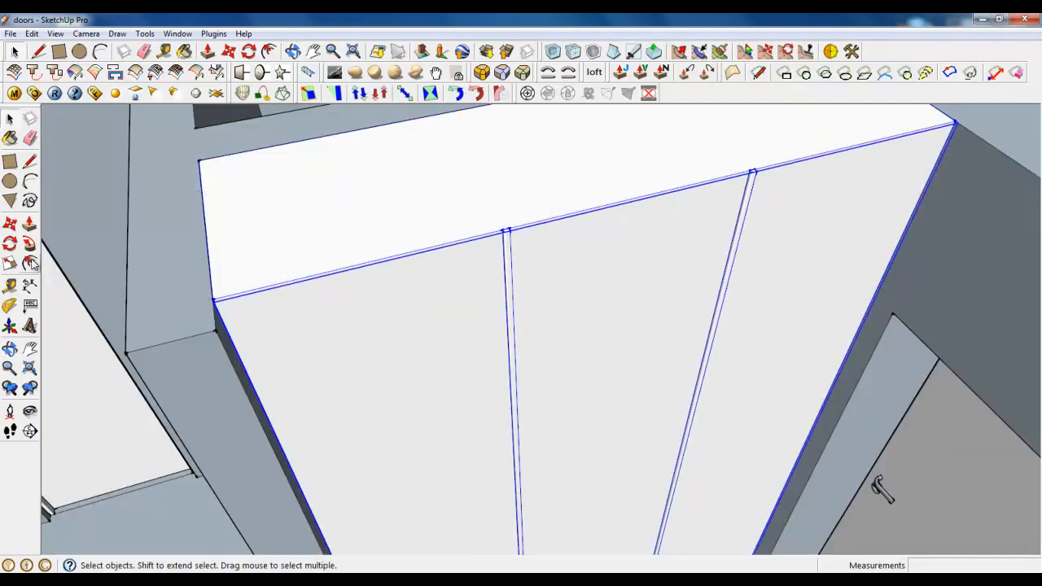
Copy the vertical groove to the second door position and orbit out to check the tall unit.
left_click(10, 262)
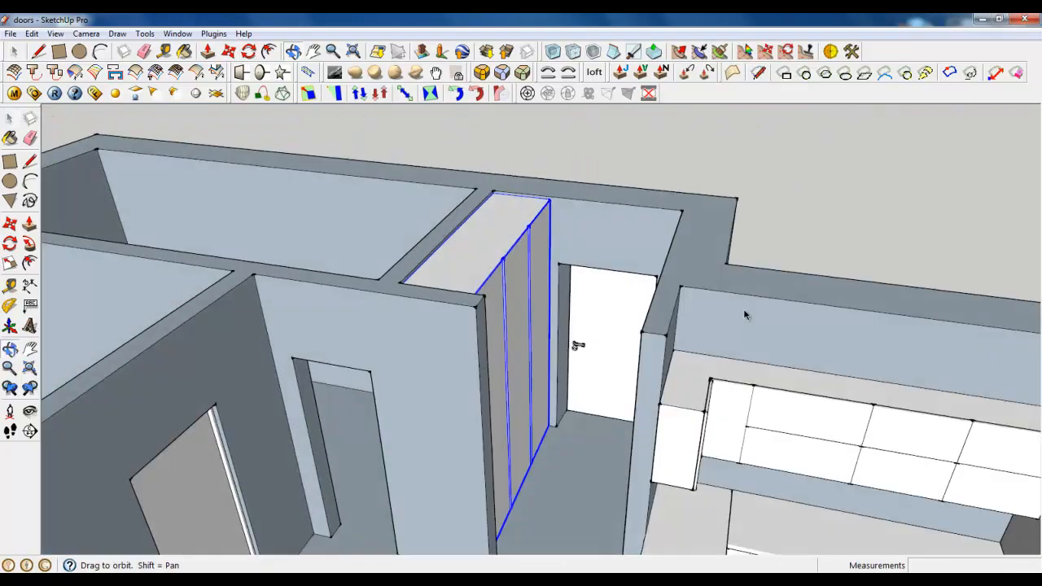
left_click_drag(740, 317, 659, 358)
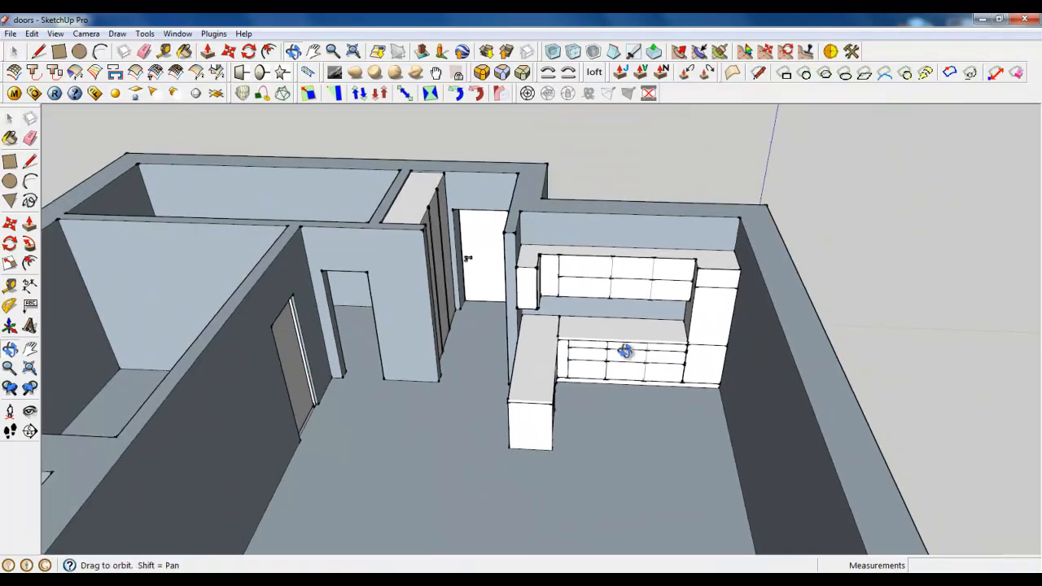
left_click_drag(627, 352, 635, 381)
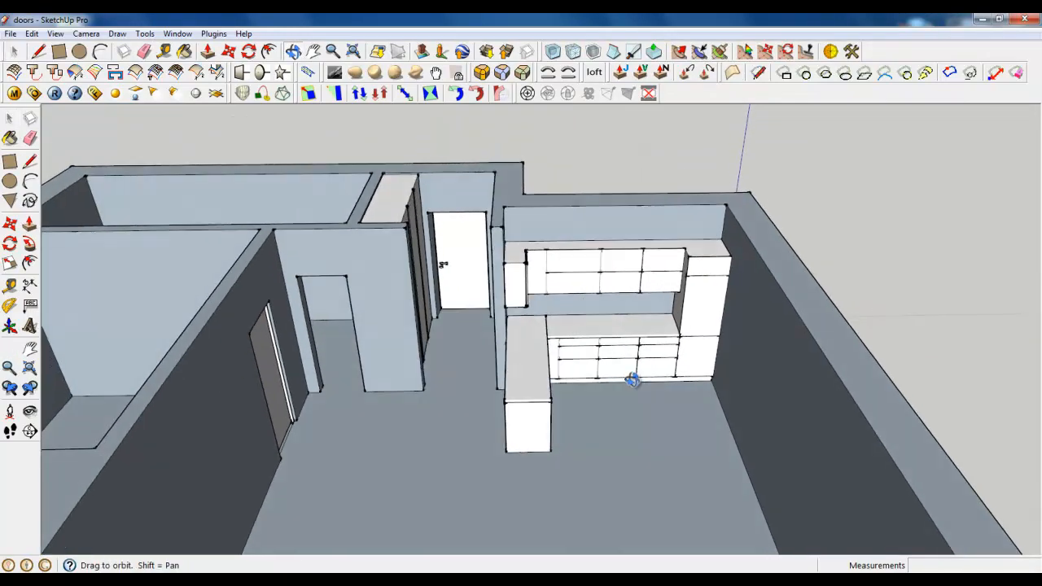